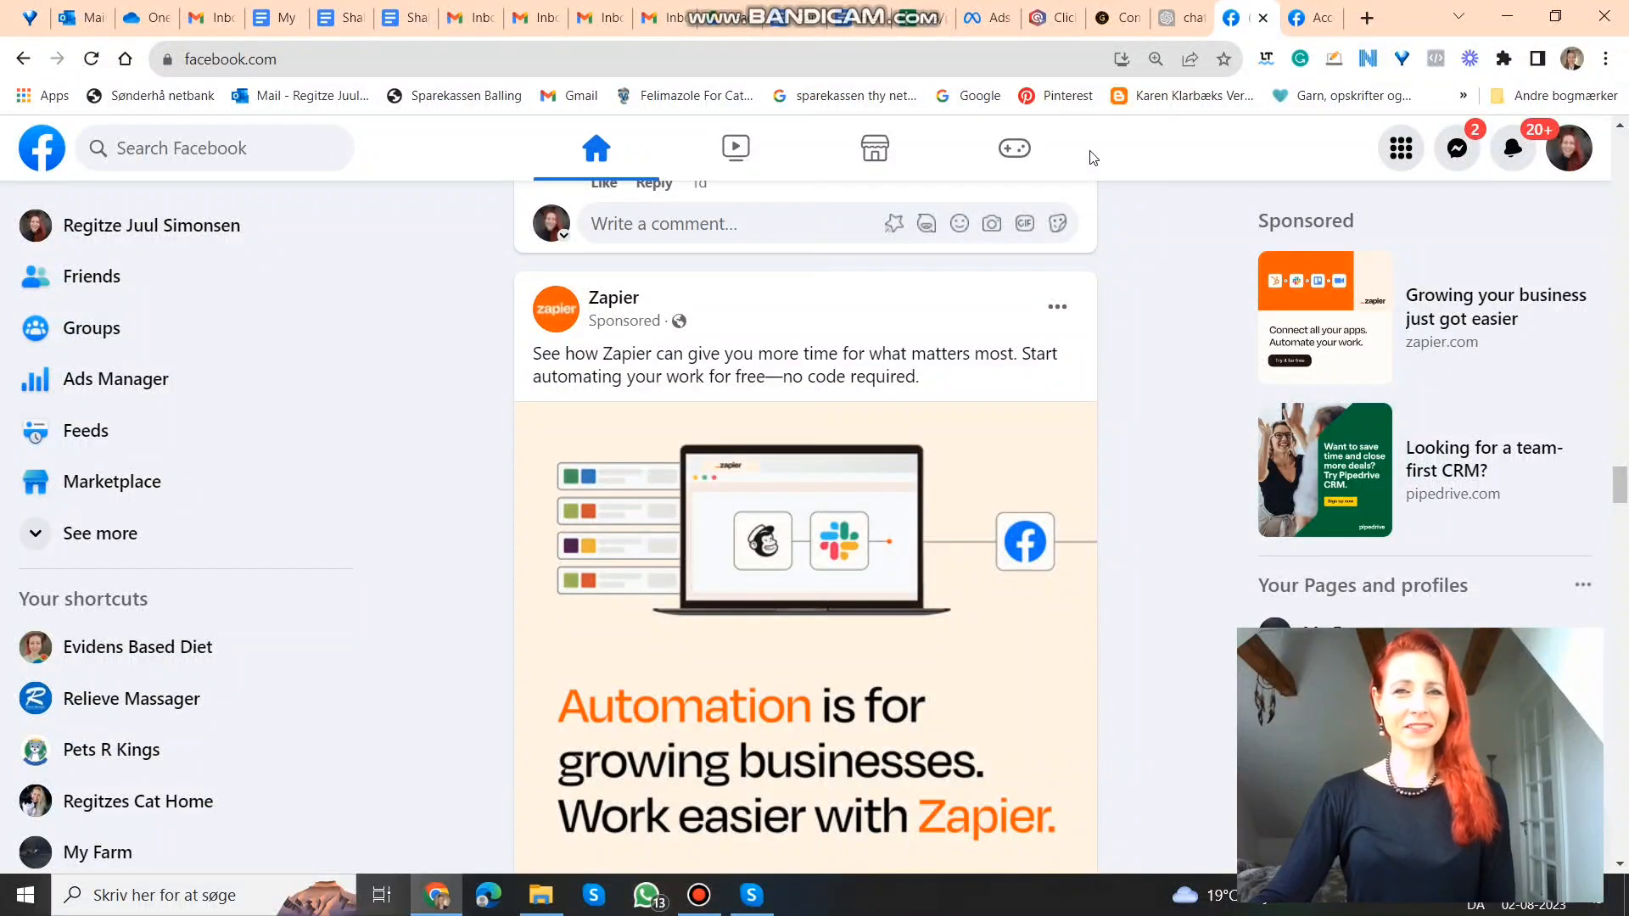
mouse_move(1128, 234)
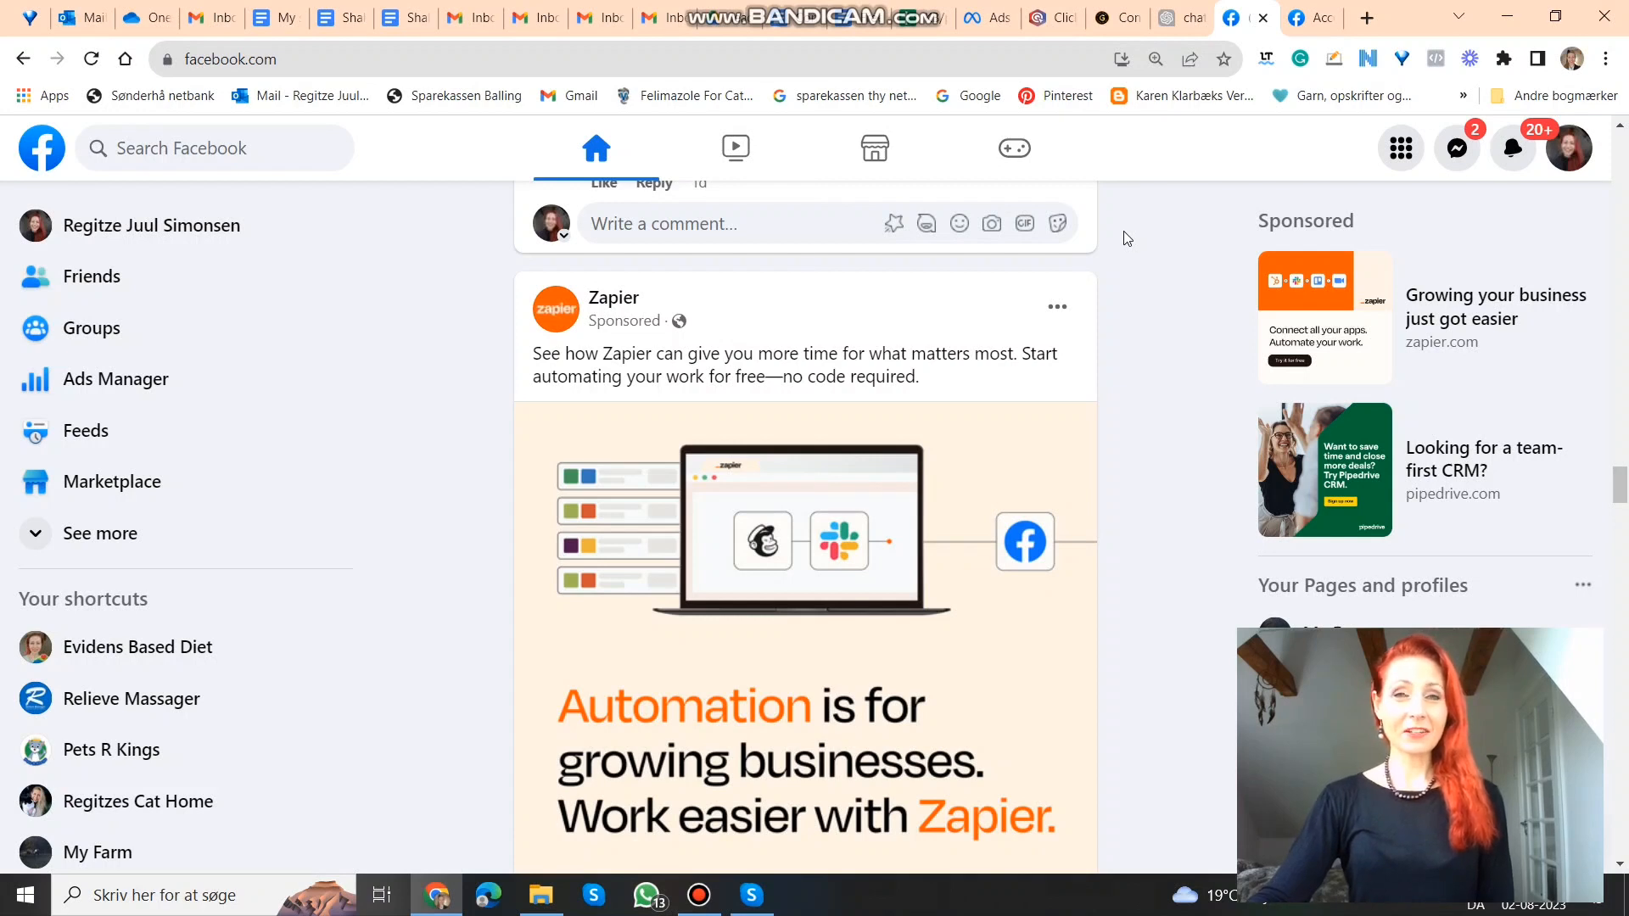
mouse_move(1117, 278)
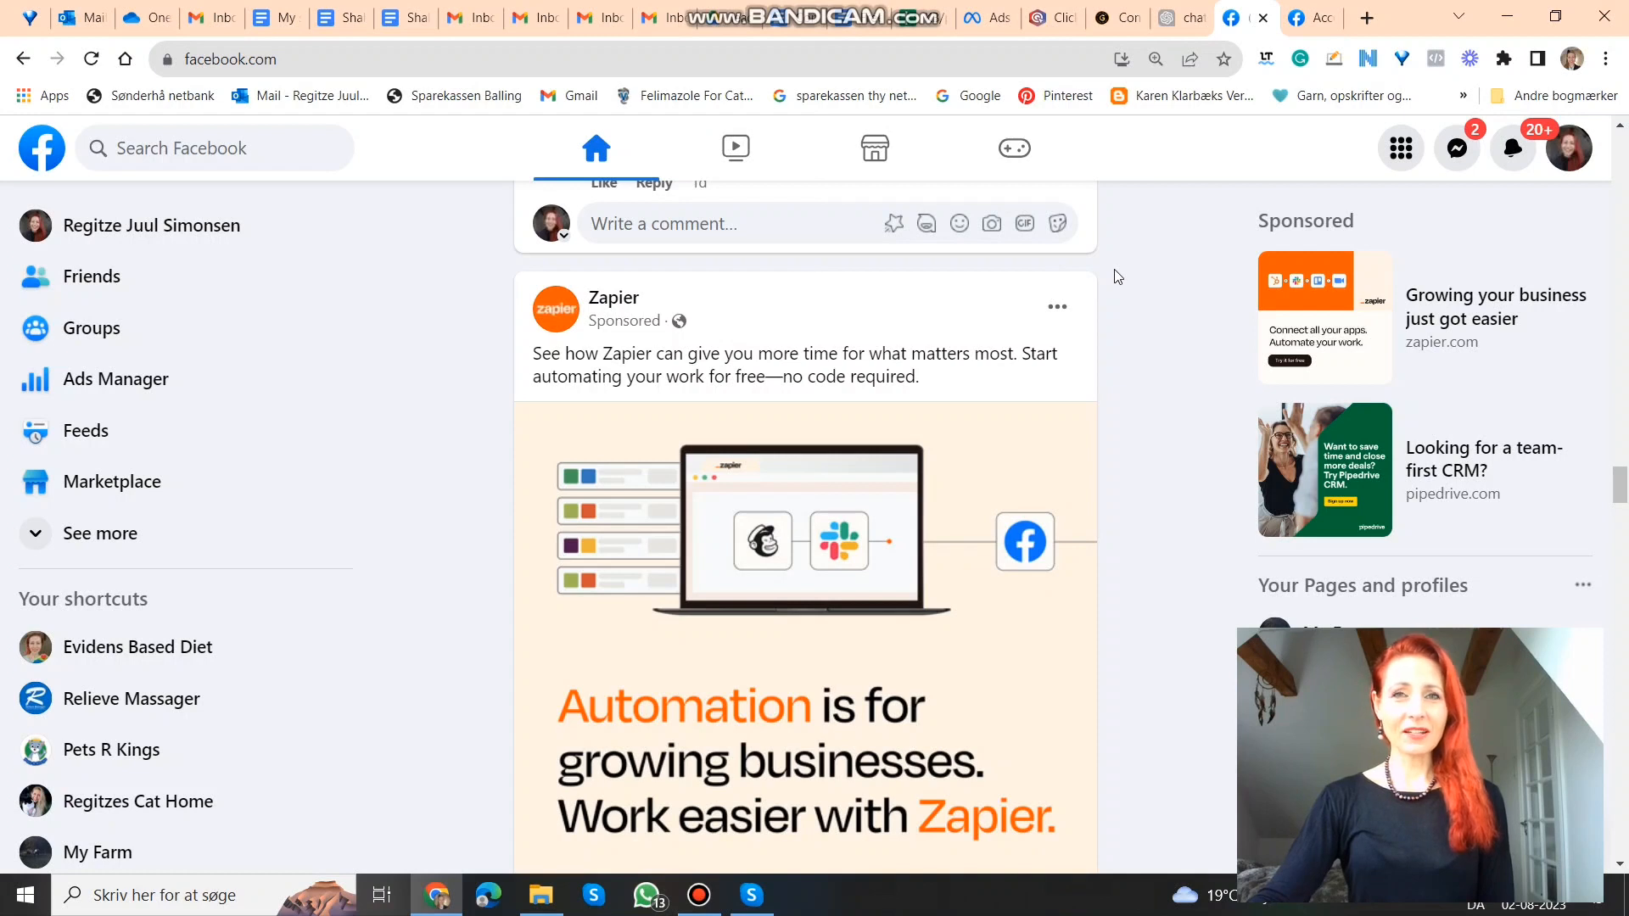
mouse_move(1142, 292)
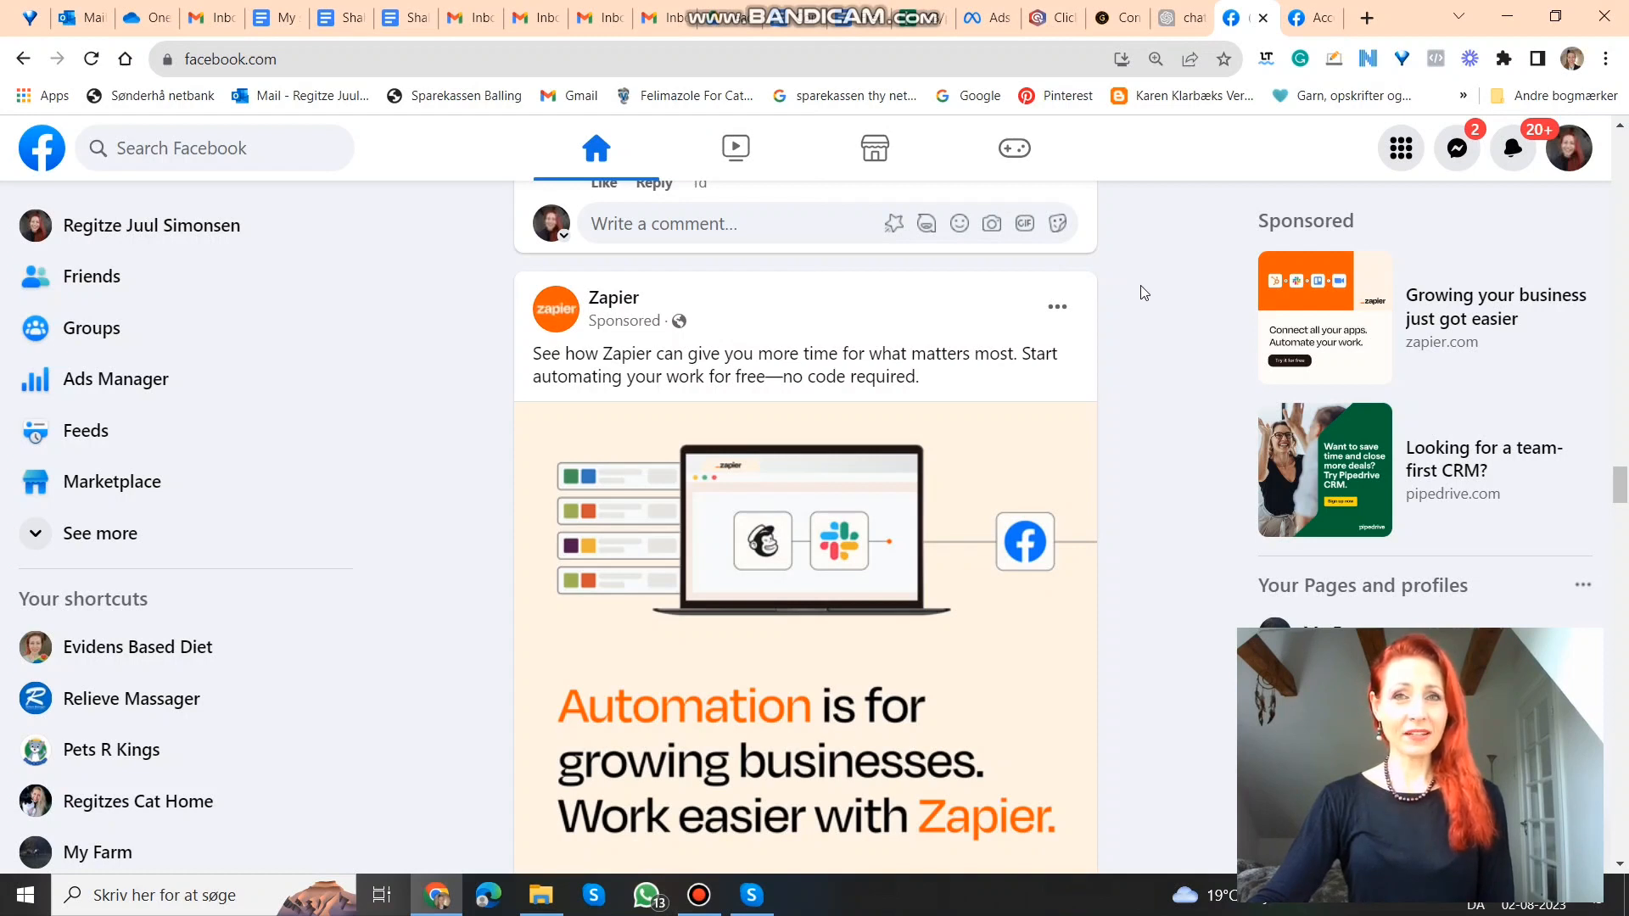
mouse_move(1166, 300)
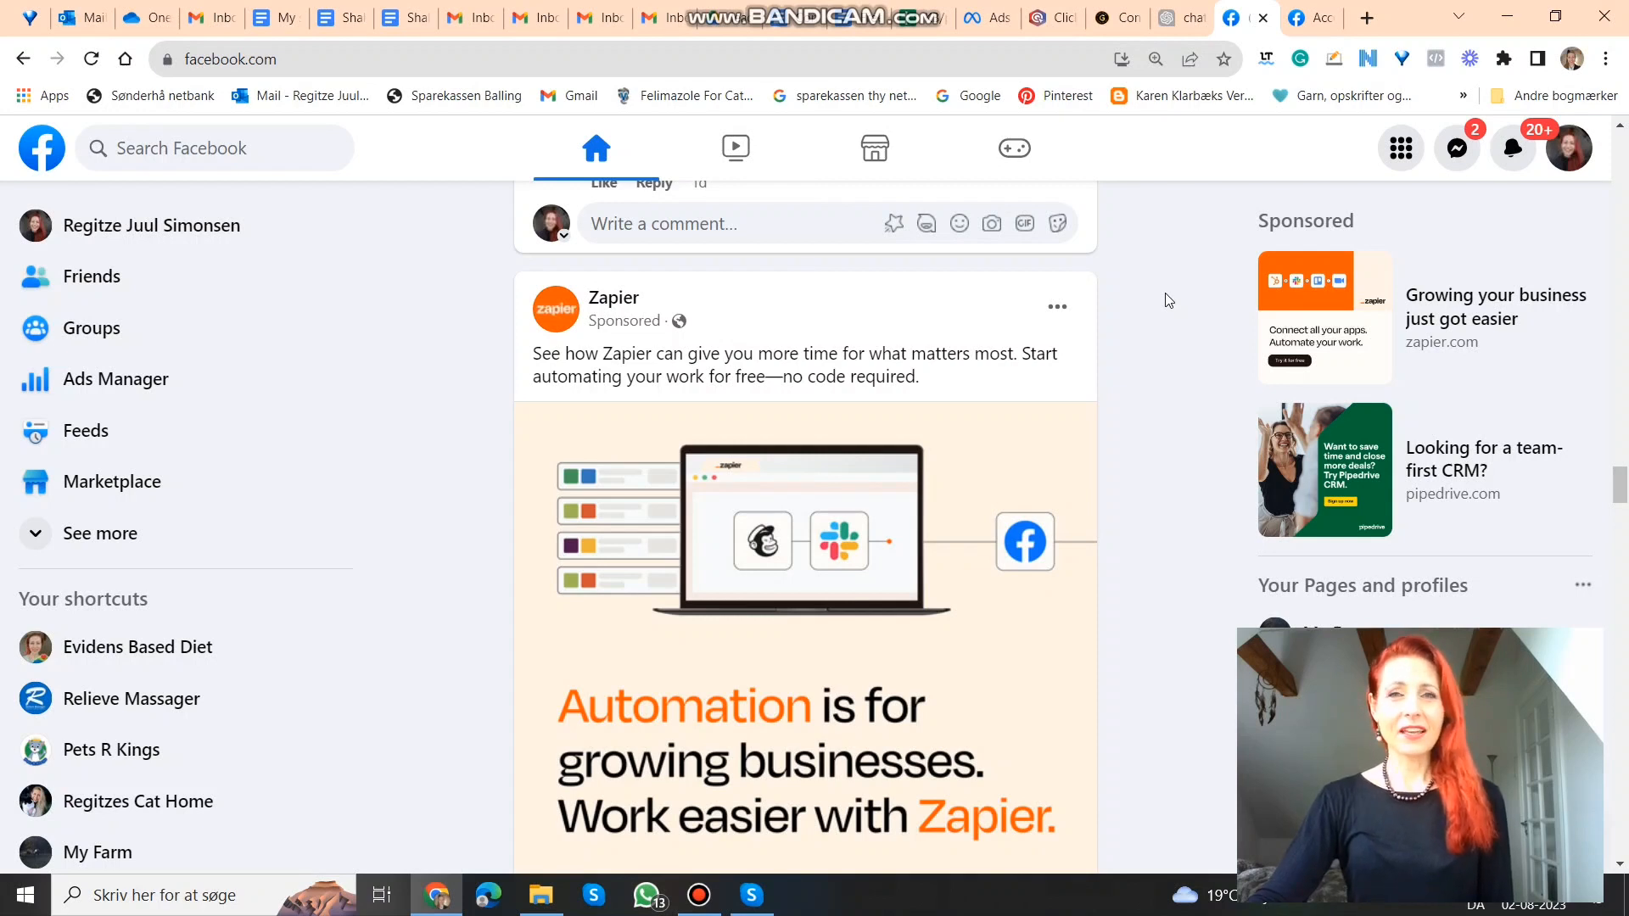
mouse_move(1141, 335)
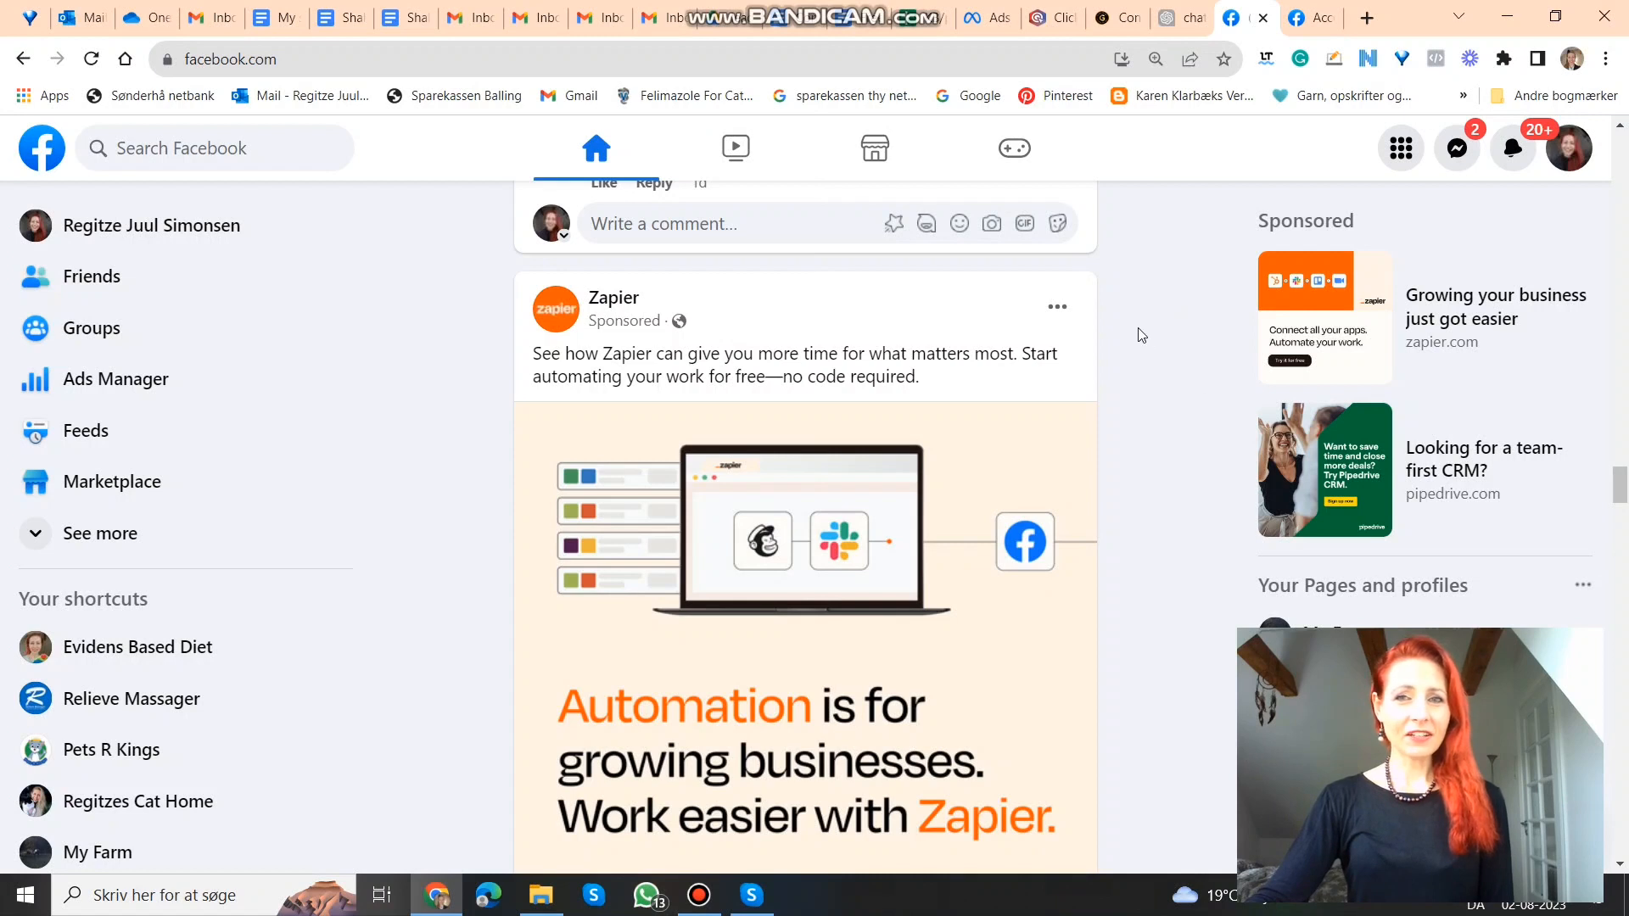
mouse_move(1111, 337)
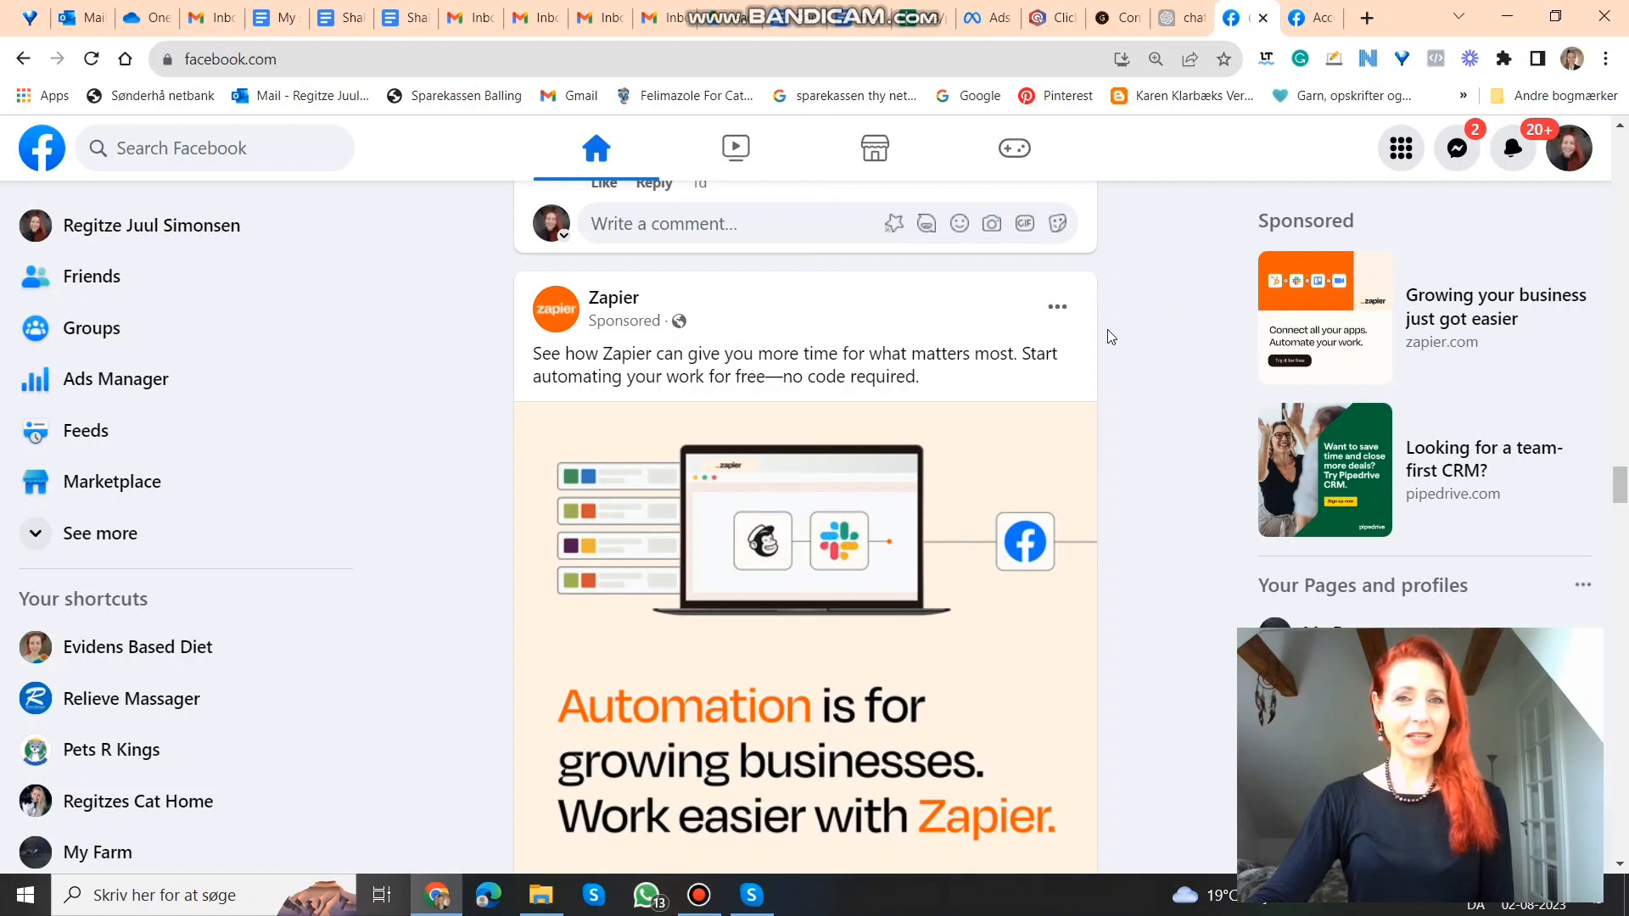
mouse_move(1058, 306)
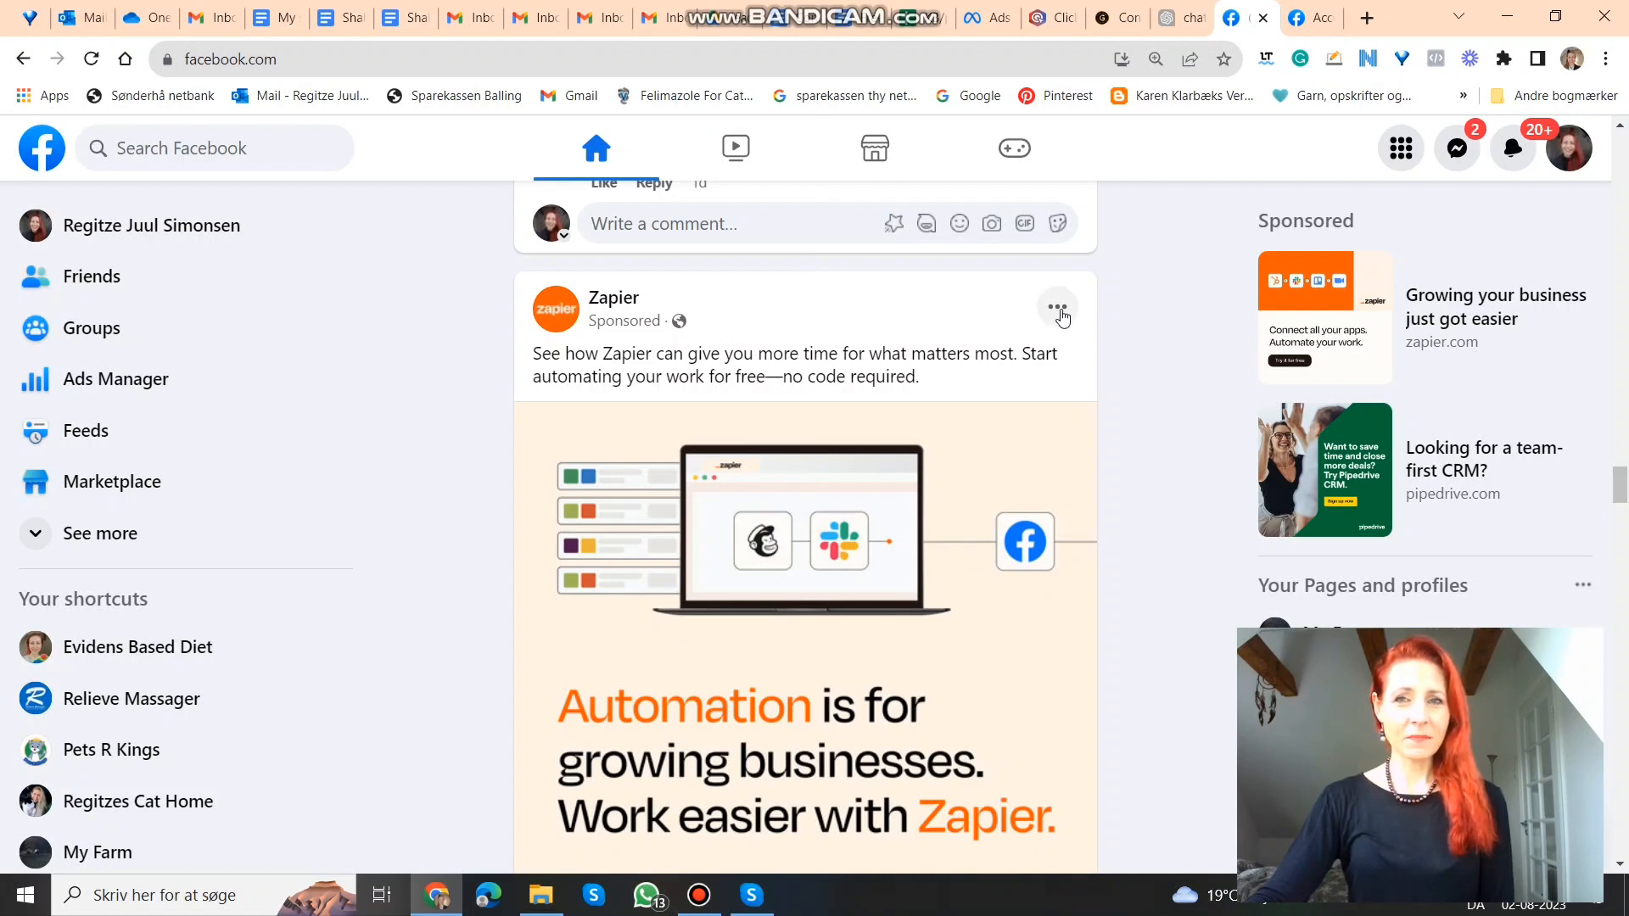
mouse_move(1100, 319)
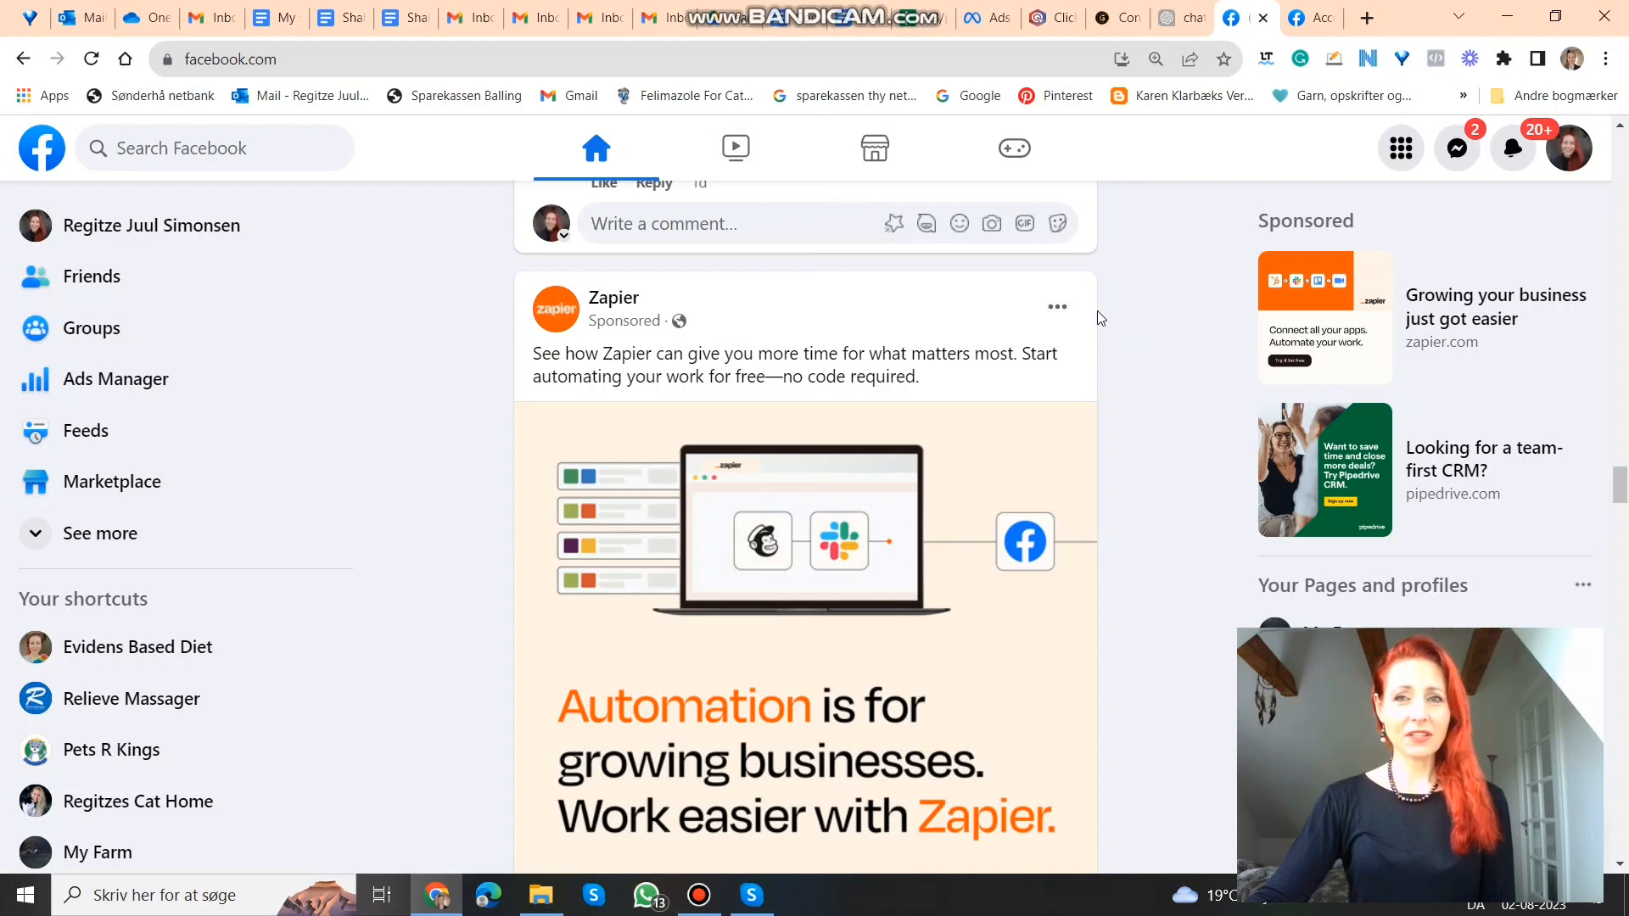
mouse_move(1056, 308)
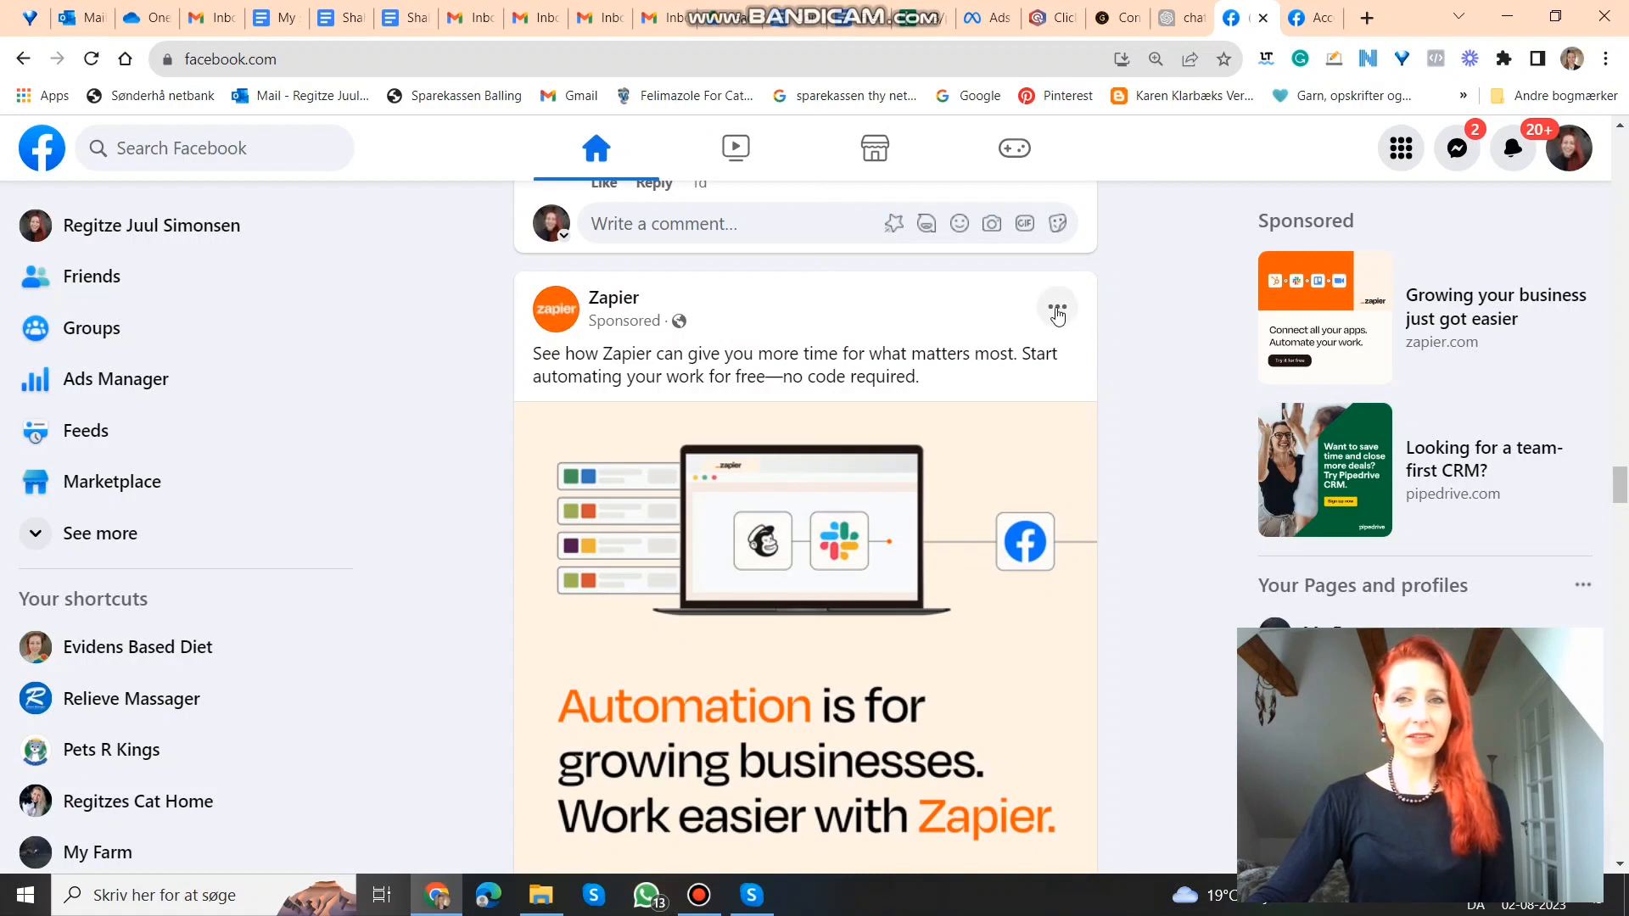
- Open 'Why am I seeing this ad?' from the Zapier sponsored post's options menu
left_click(1056, 310)
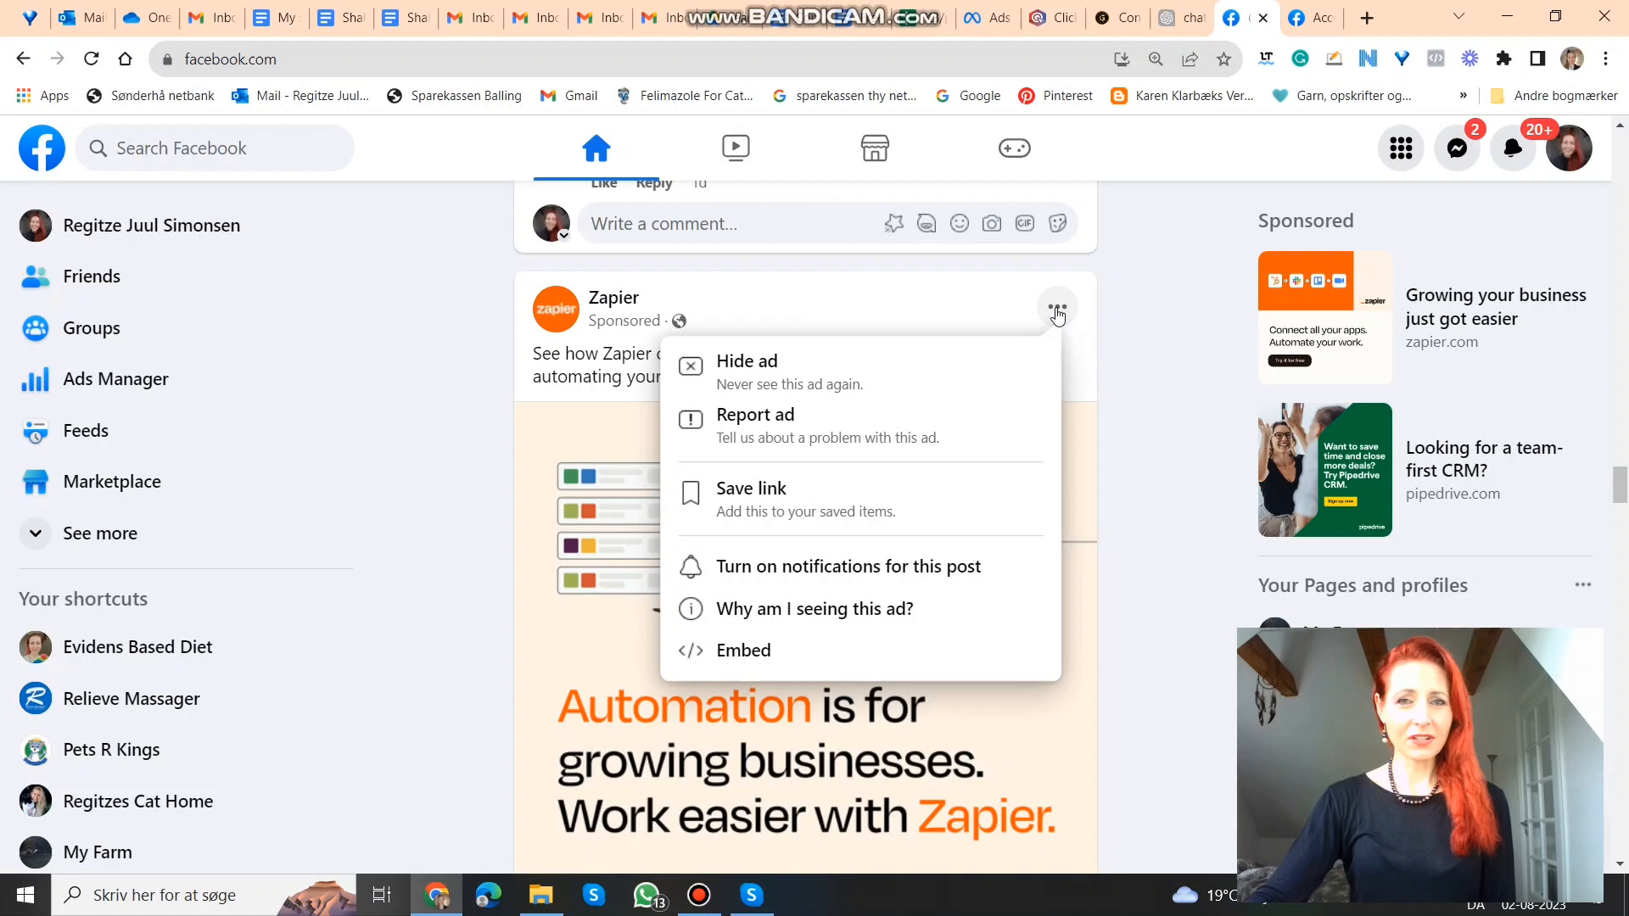
mouse_move(934, 619)
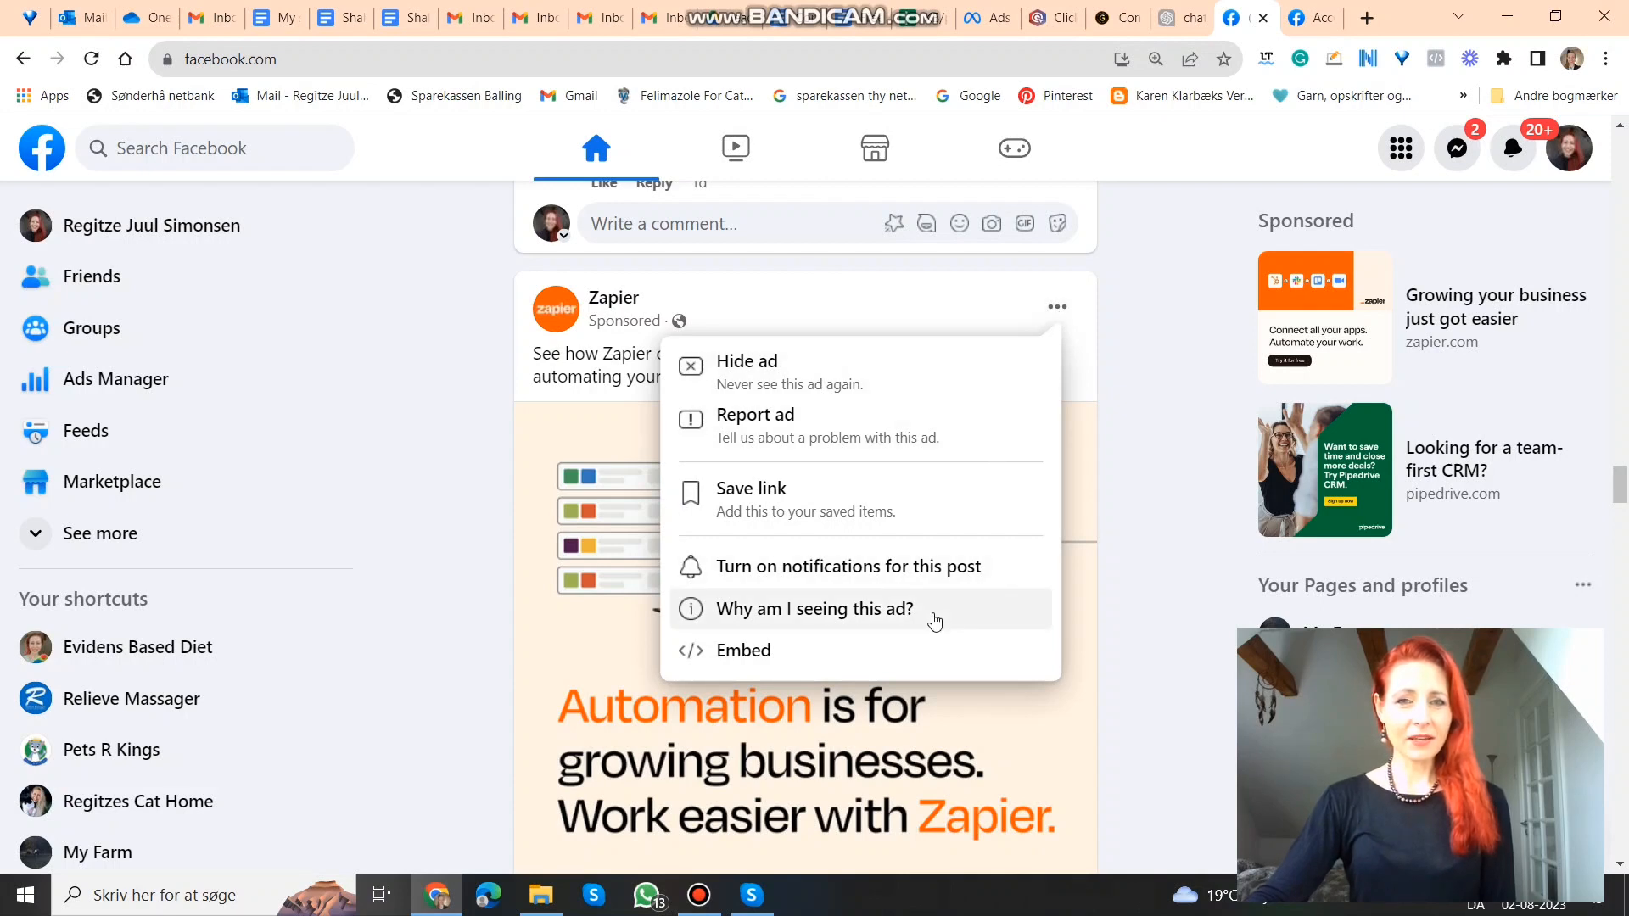
left_click(814, 610)
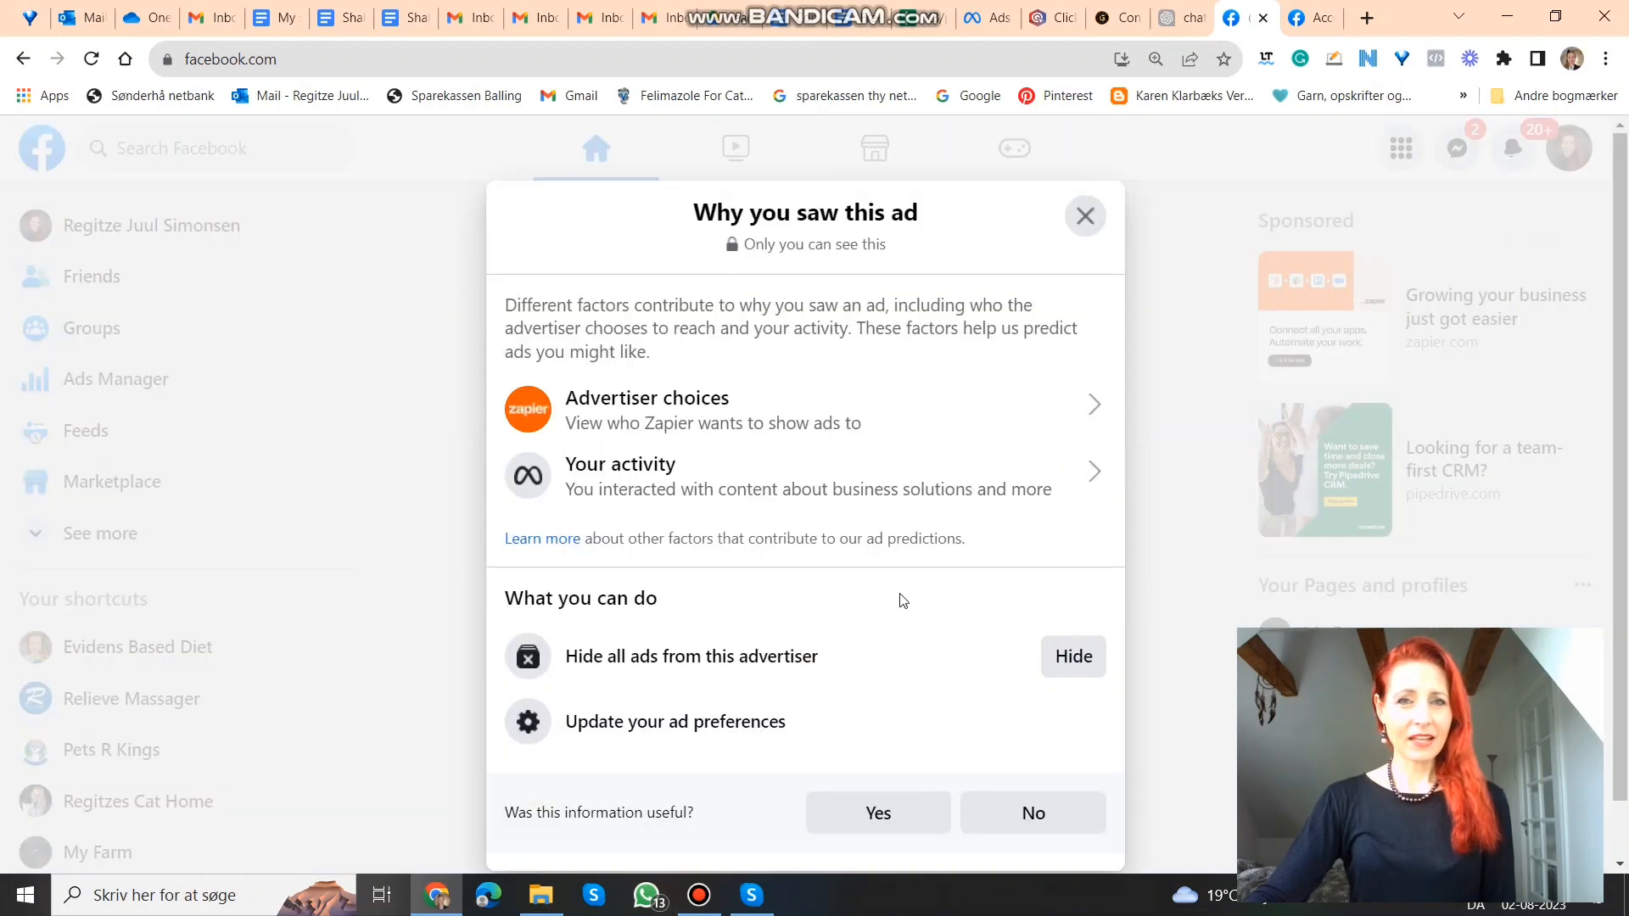
mouse_move(905, 543)
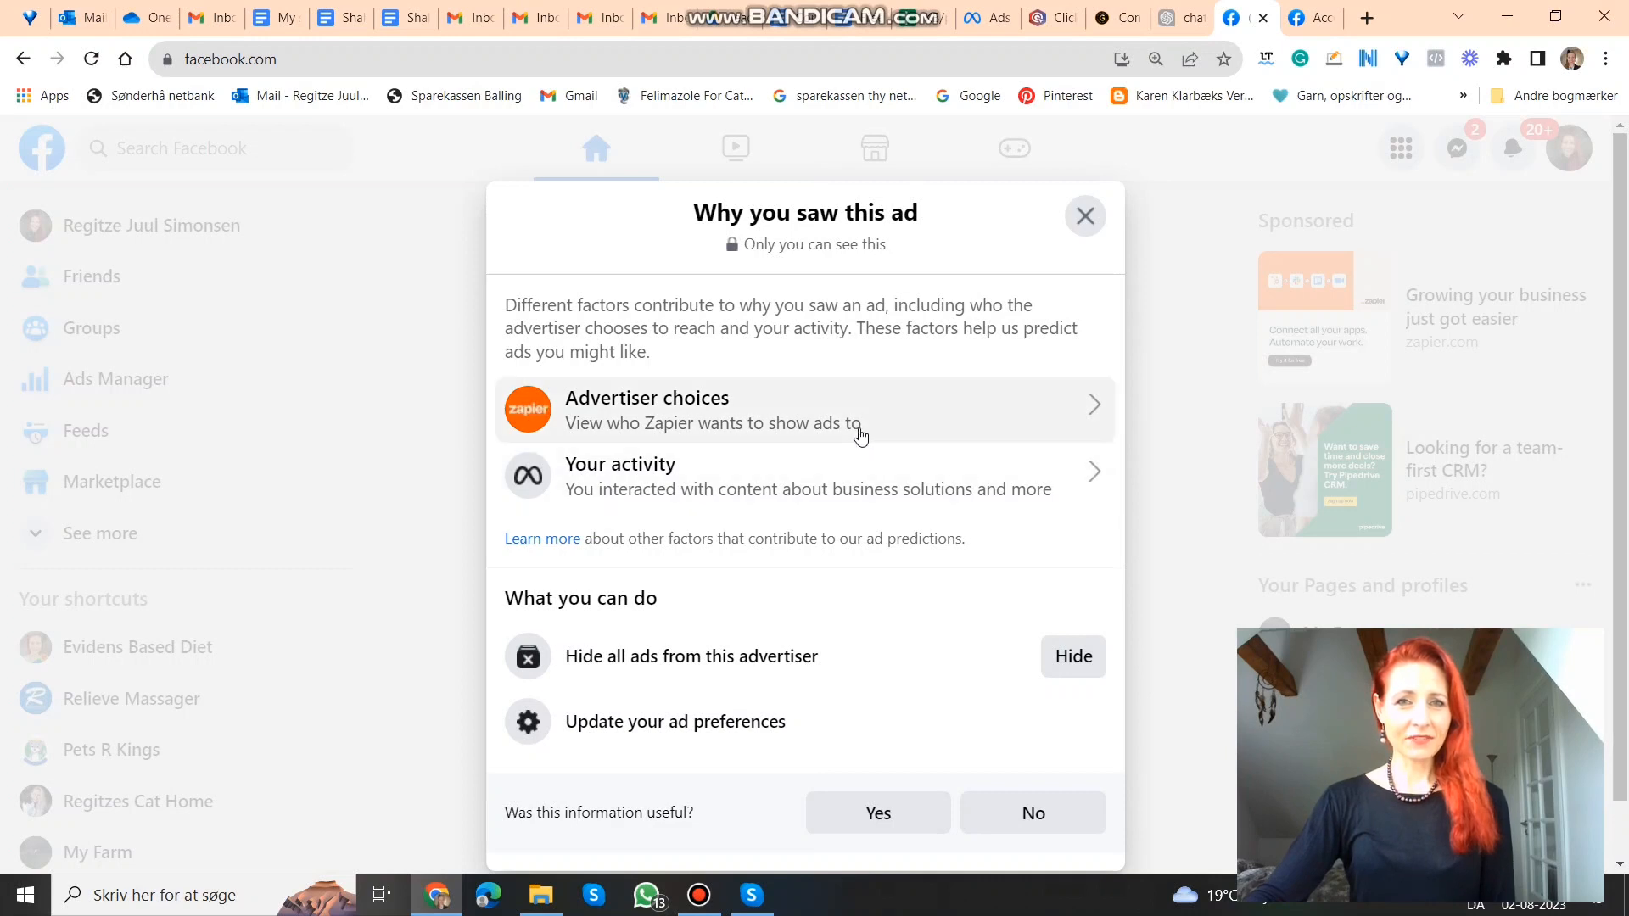
left_click(805, 409)
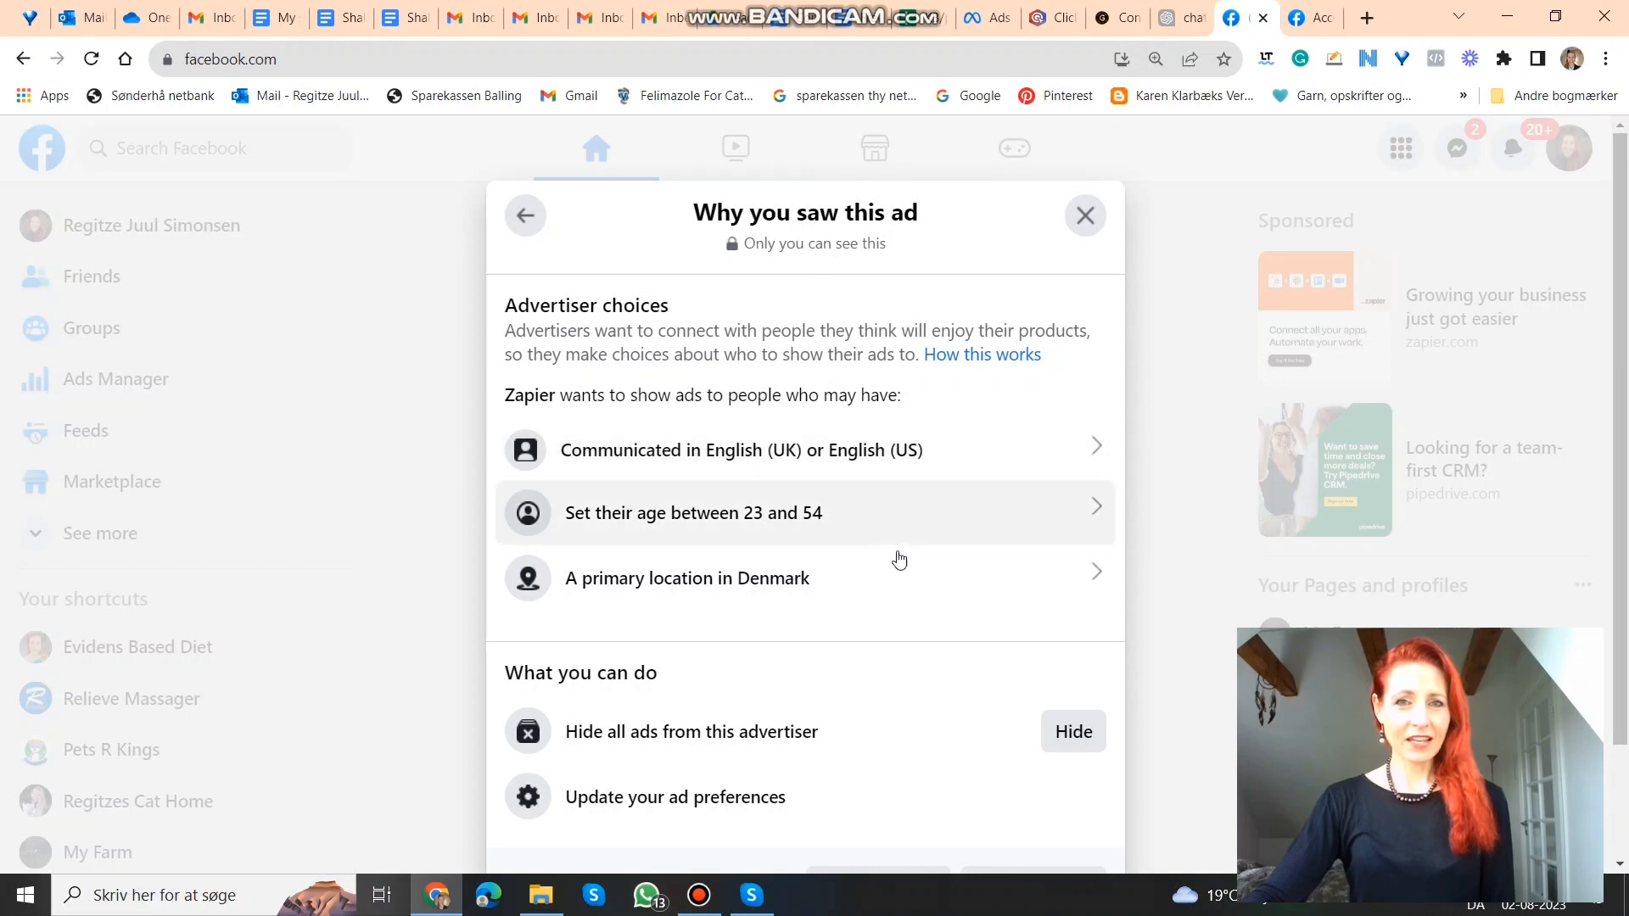
mouse_move(883, 600)
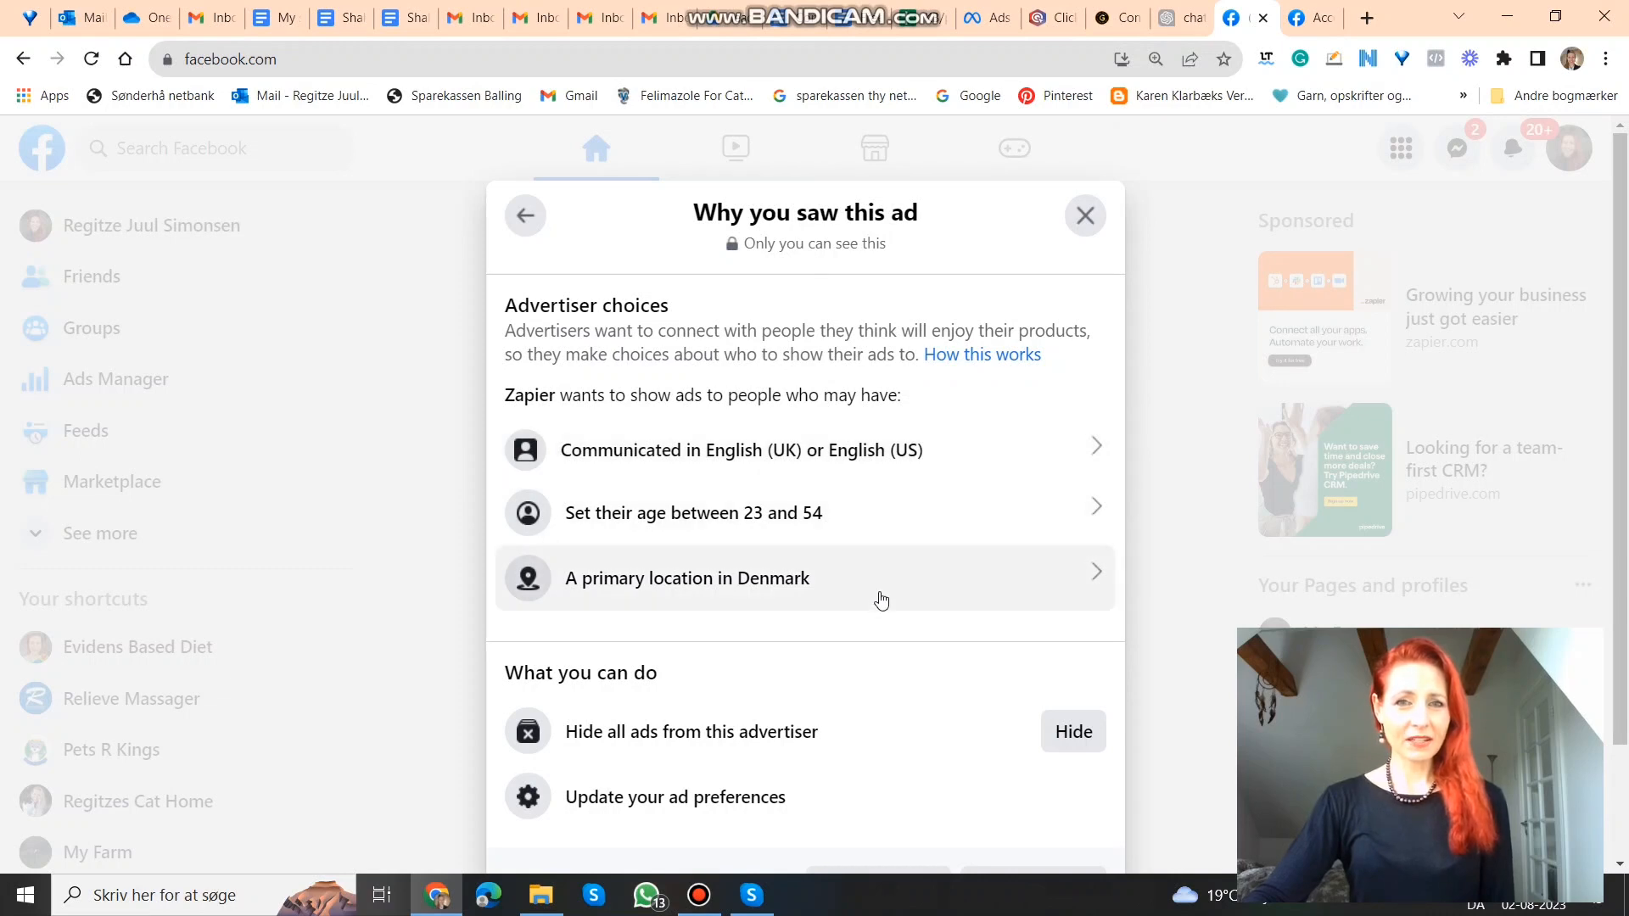
mouse_move(894, 591)
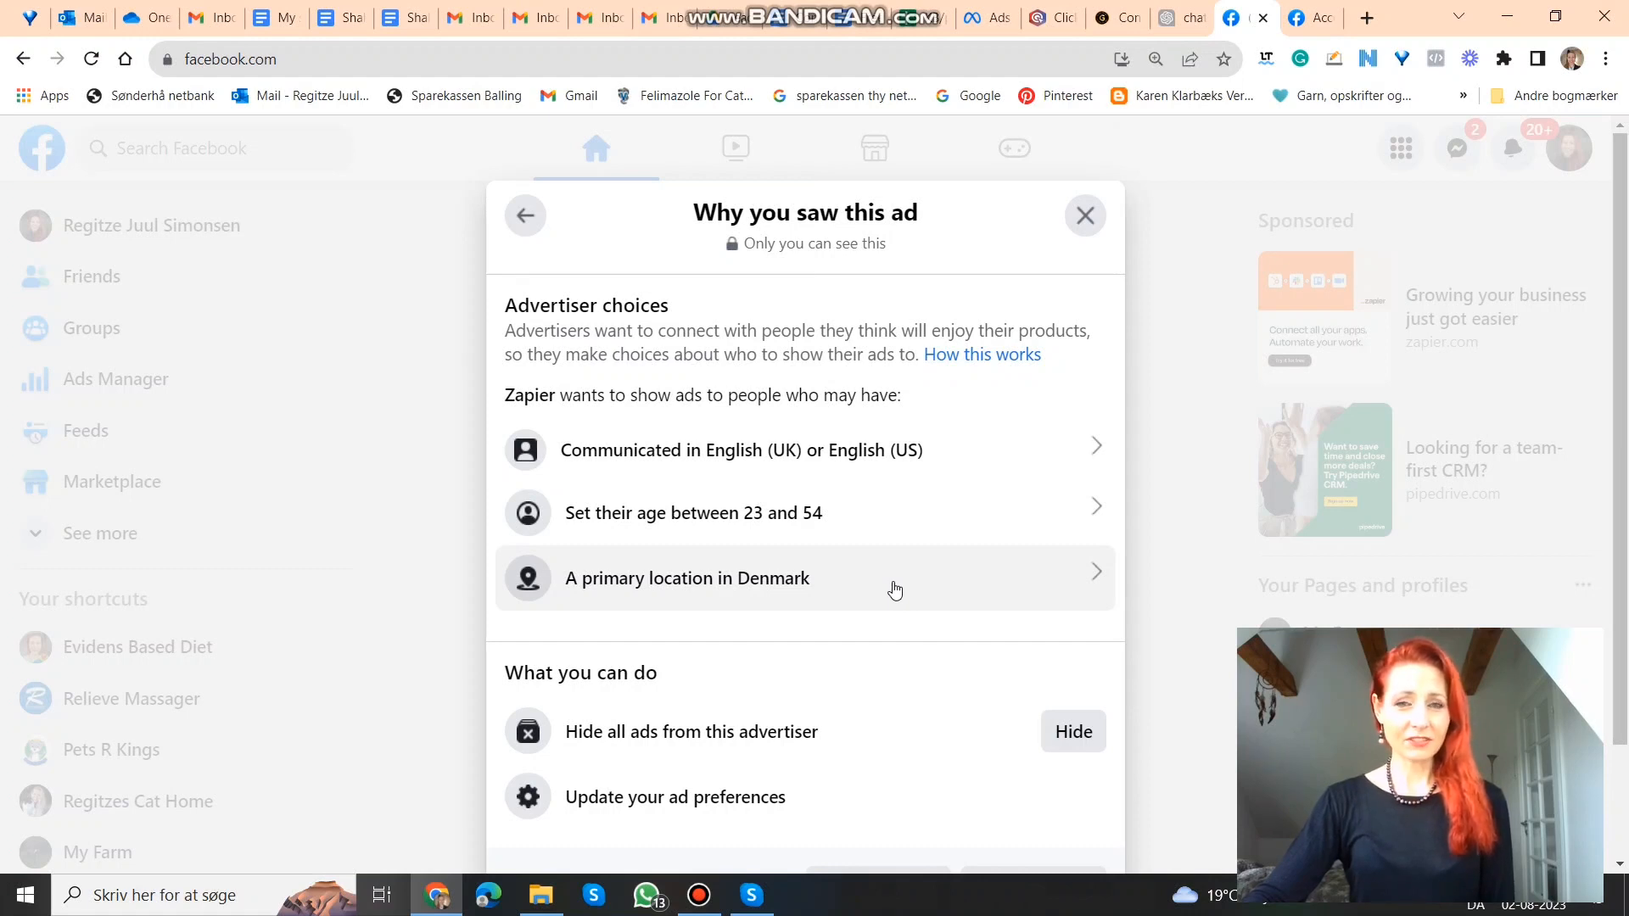
mouse_move(888, 506)
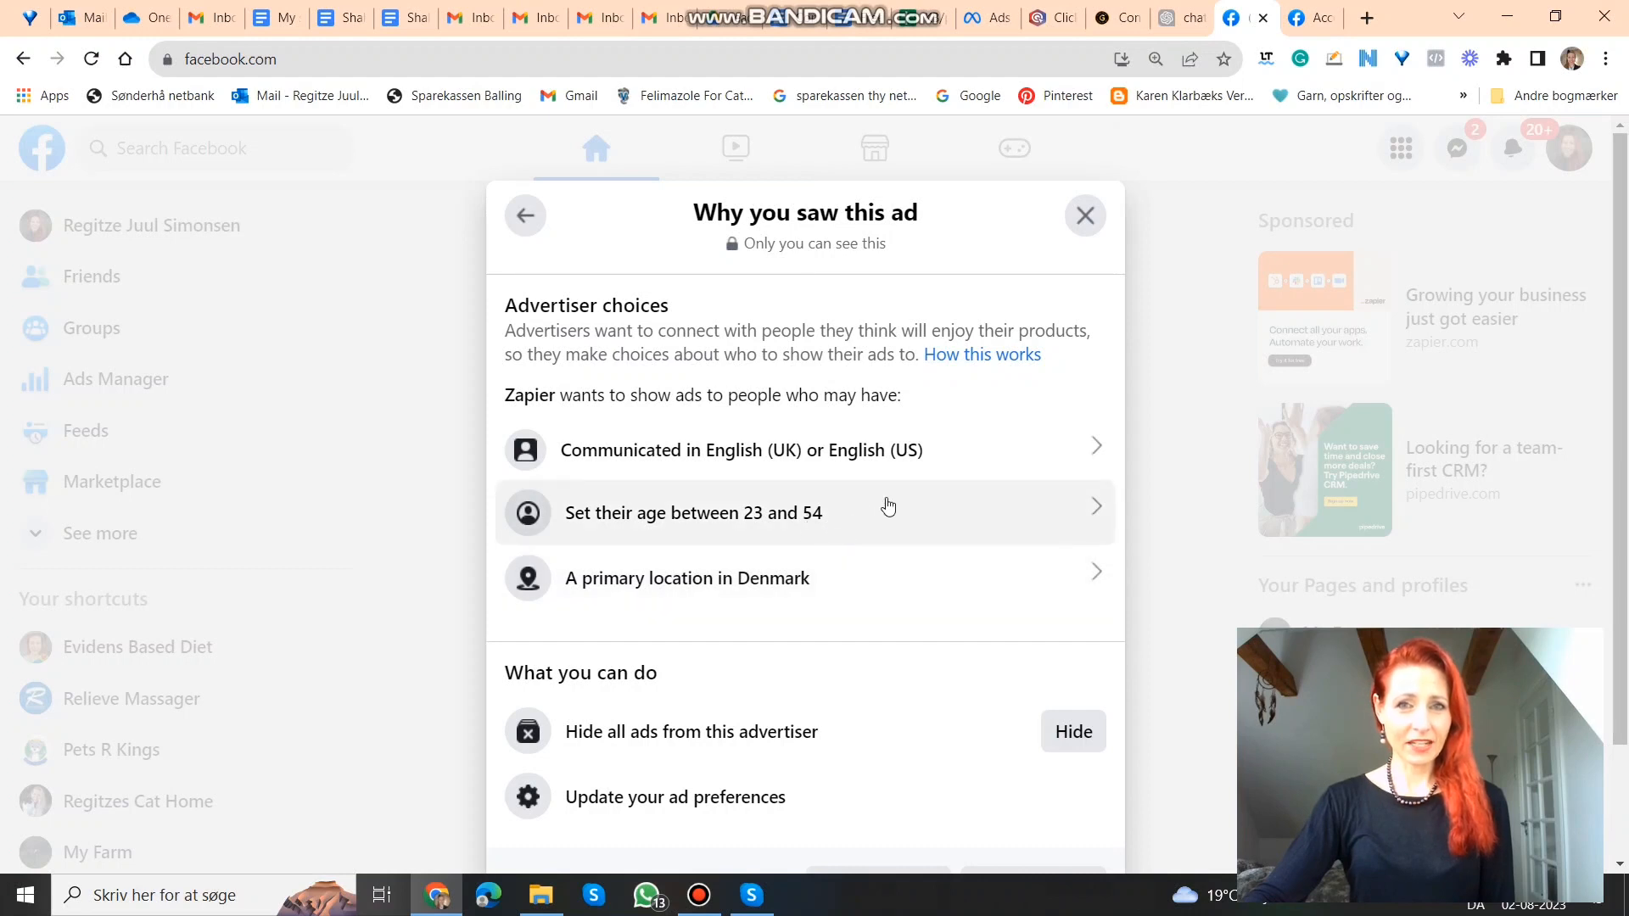
mouse_move(953, 464)
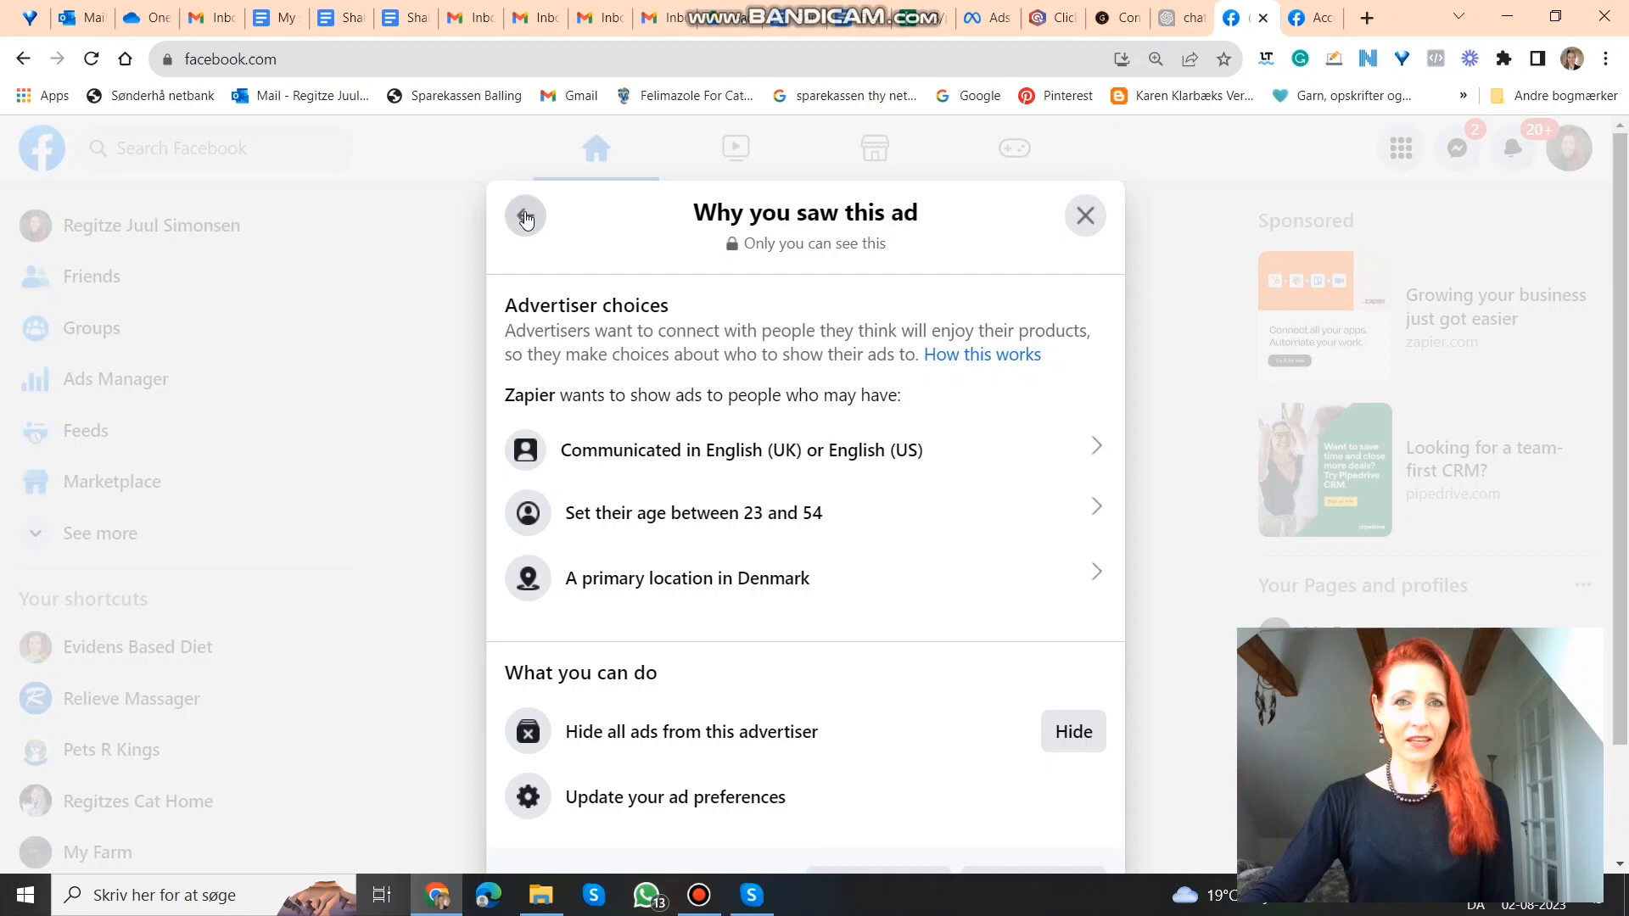
left_click(526, 216)
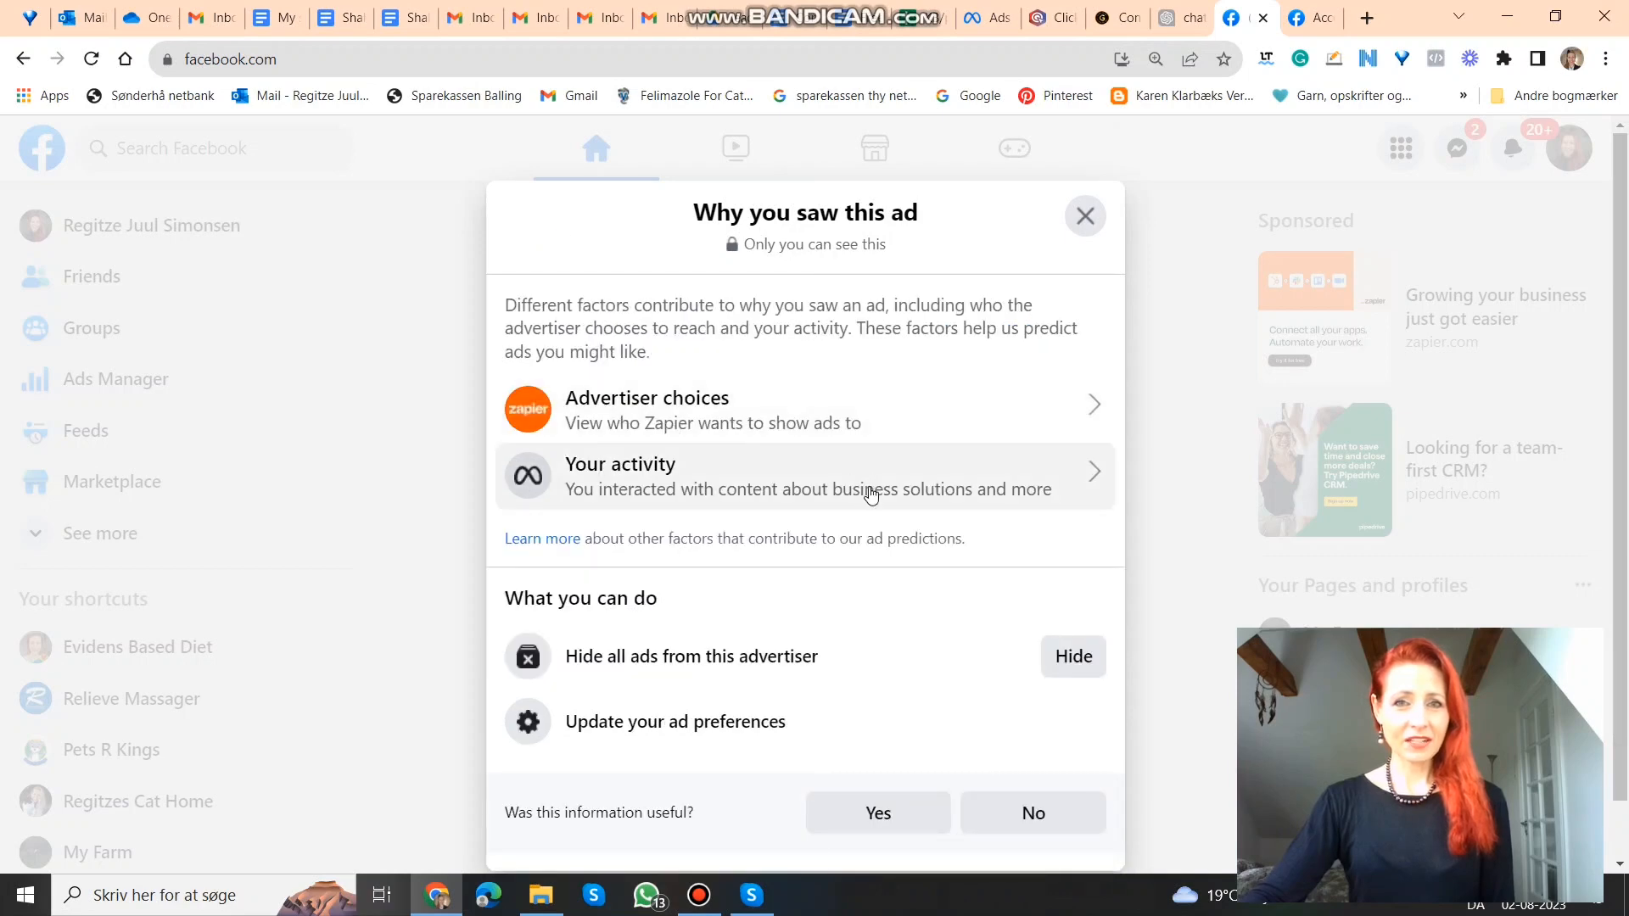
mouse_move(915, 485)
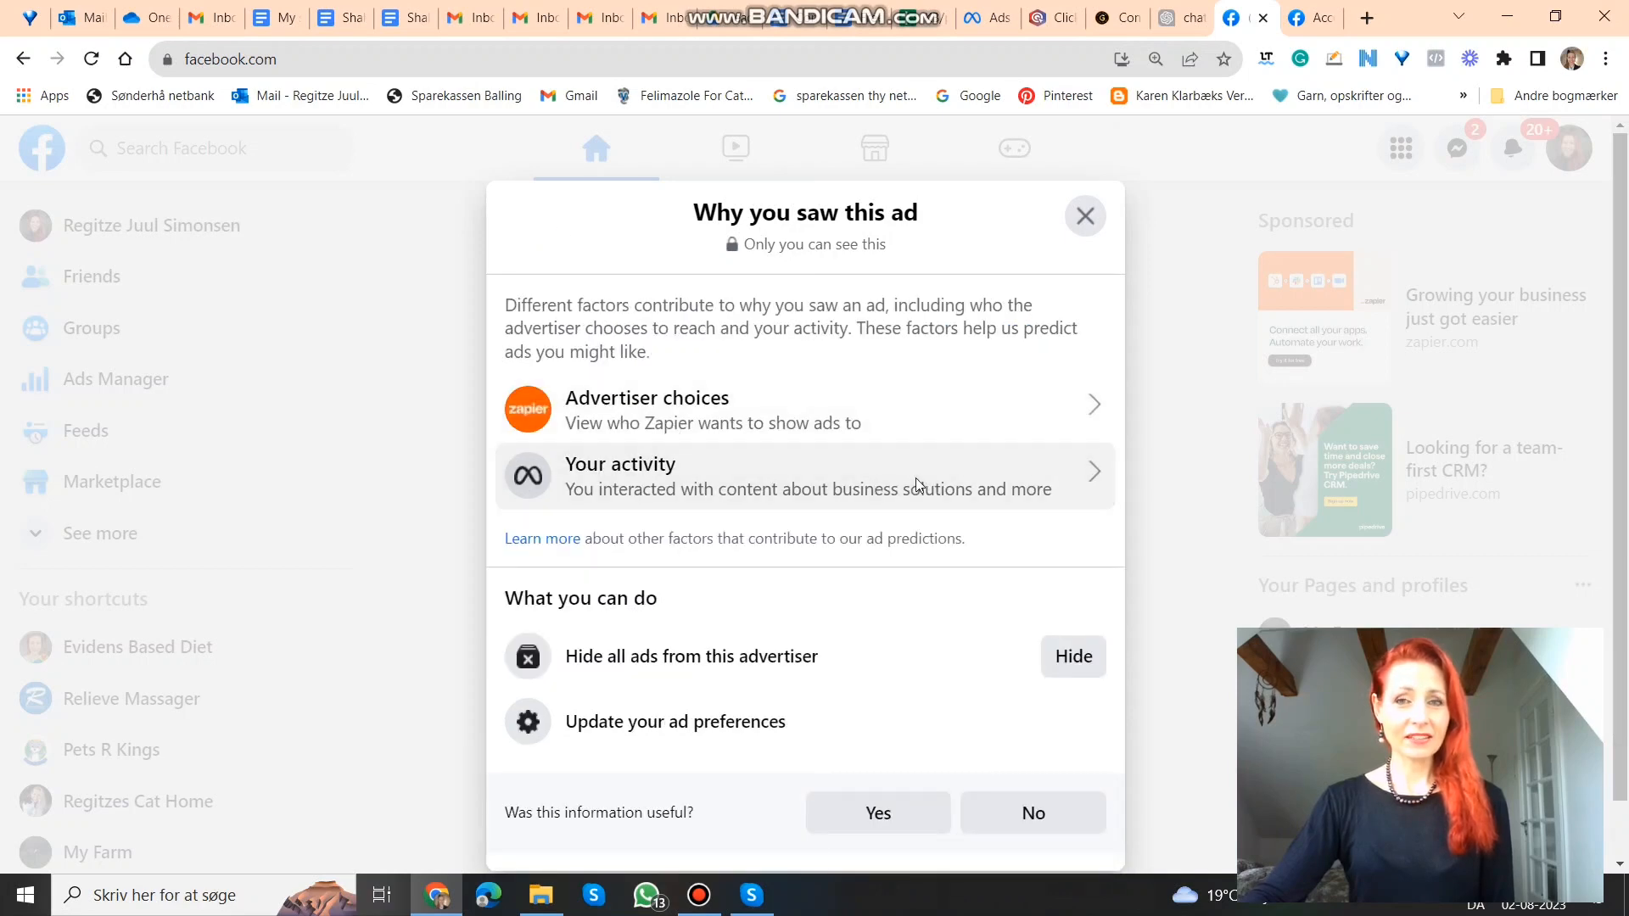
- Show the 'Your activity' explanation: marketing, education, beauty, travel, business solutions, pets
left_click(805, 476)
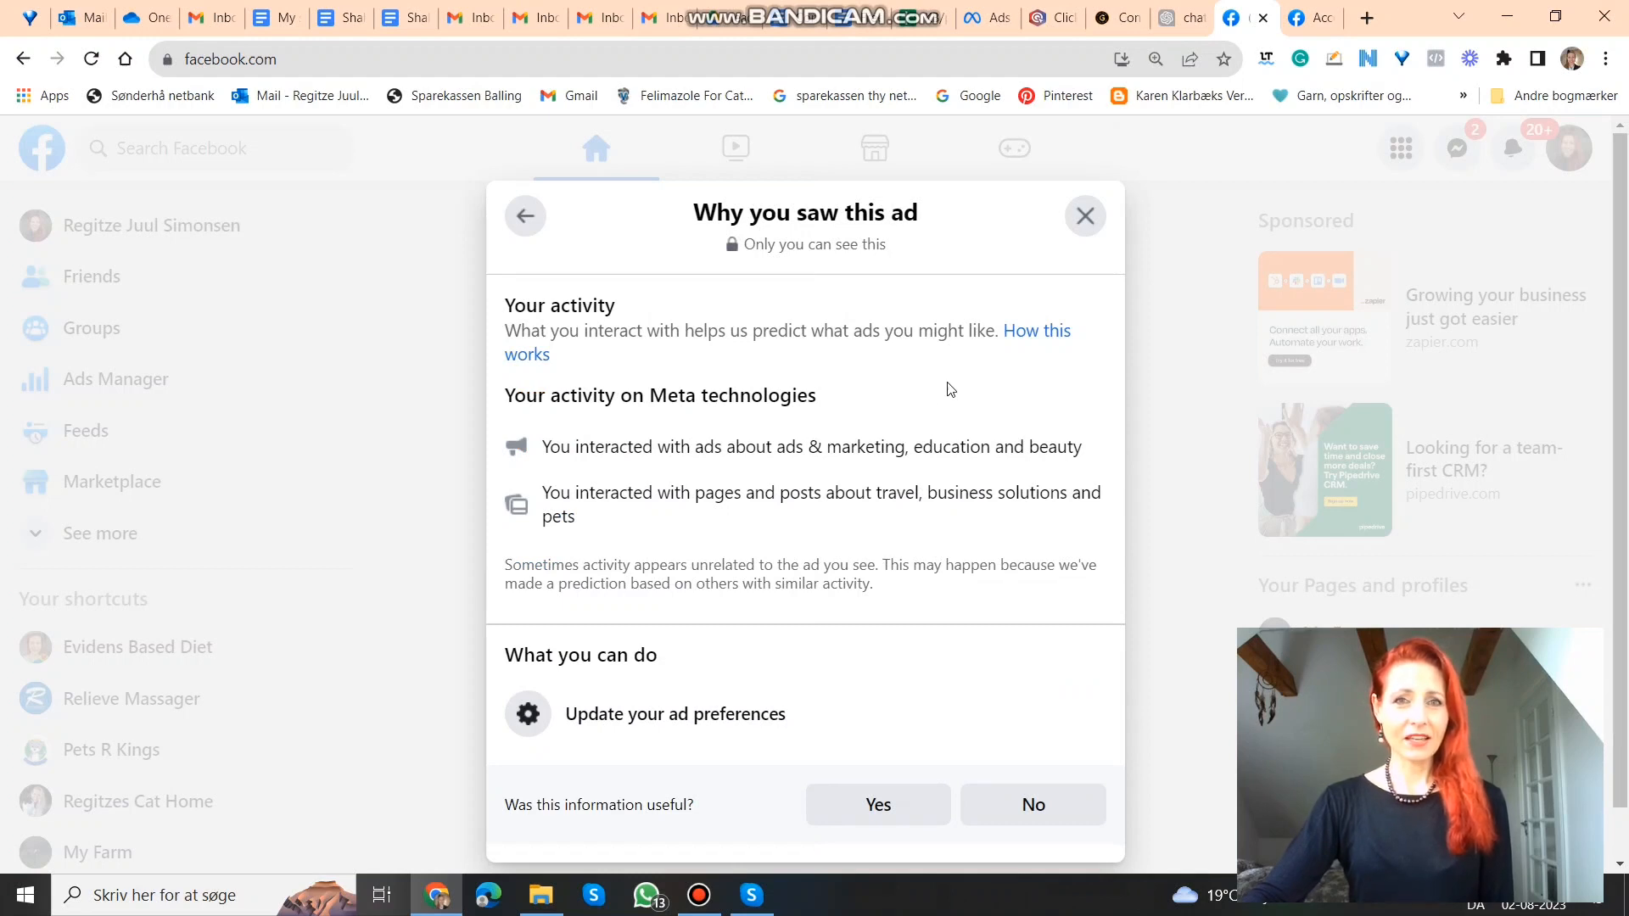
mouse_move(871, 468)
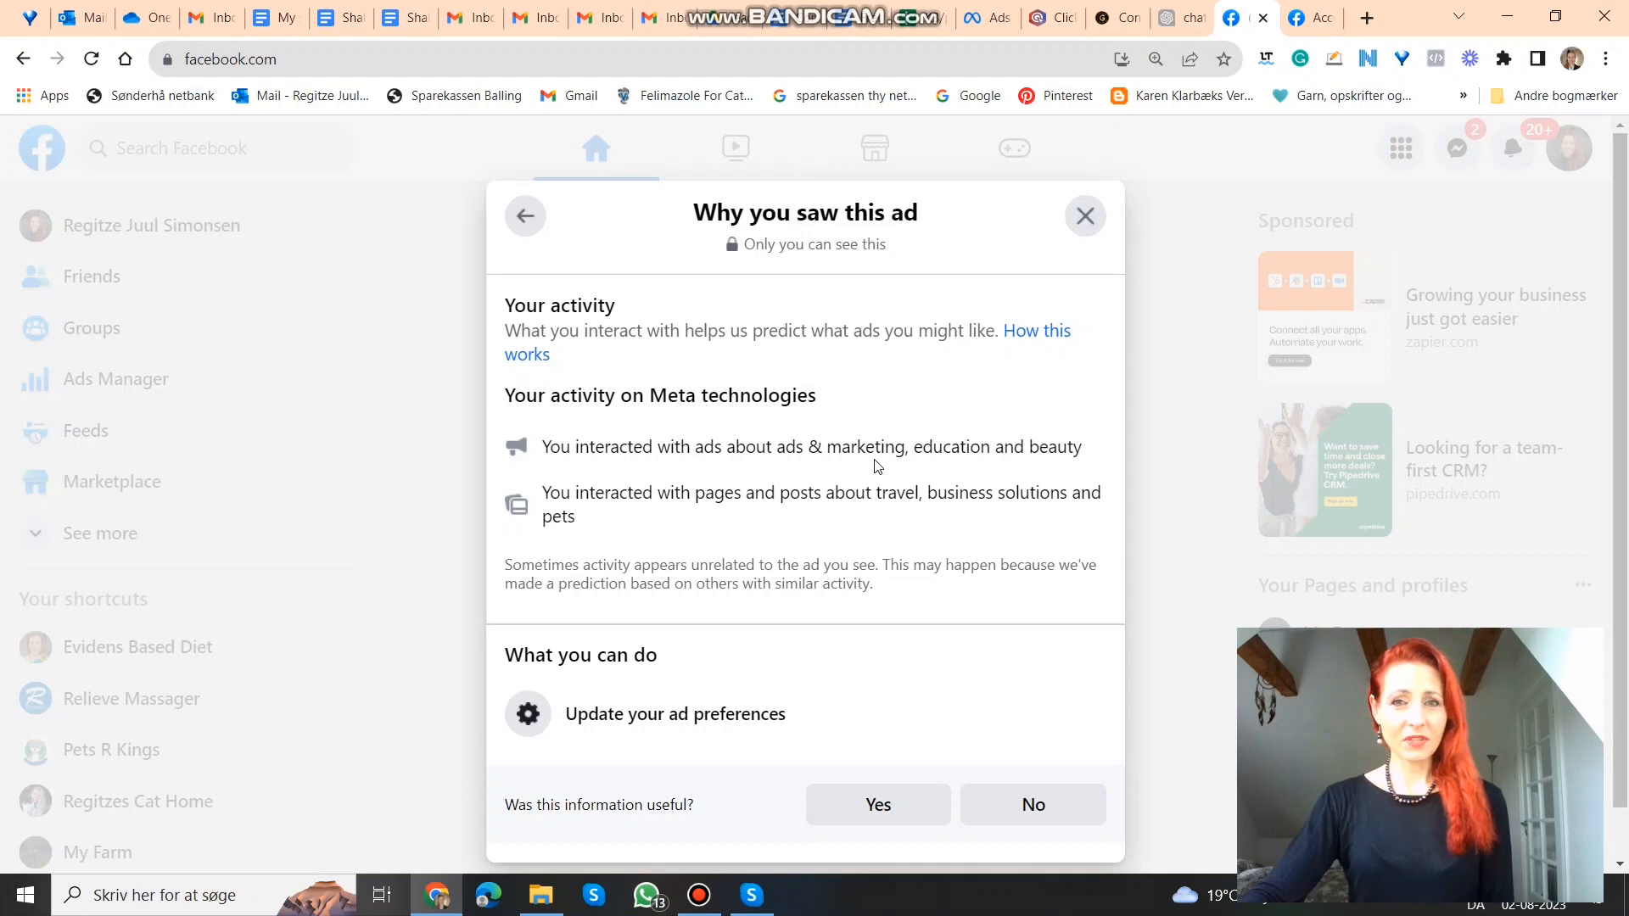
mouse_move(857, 468)
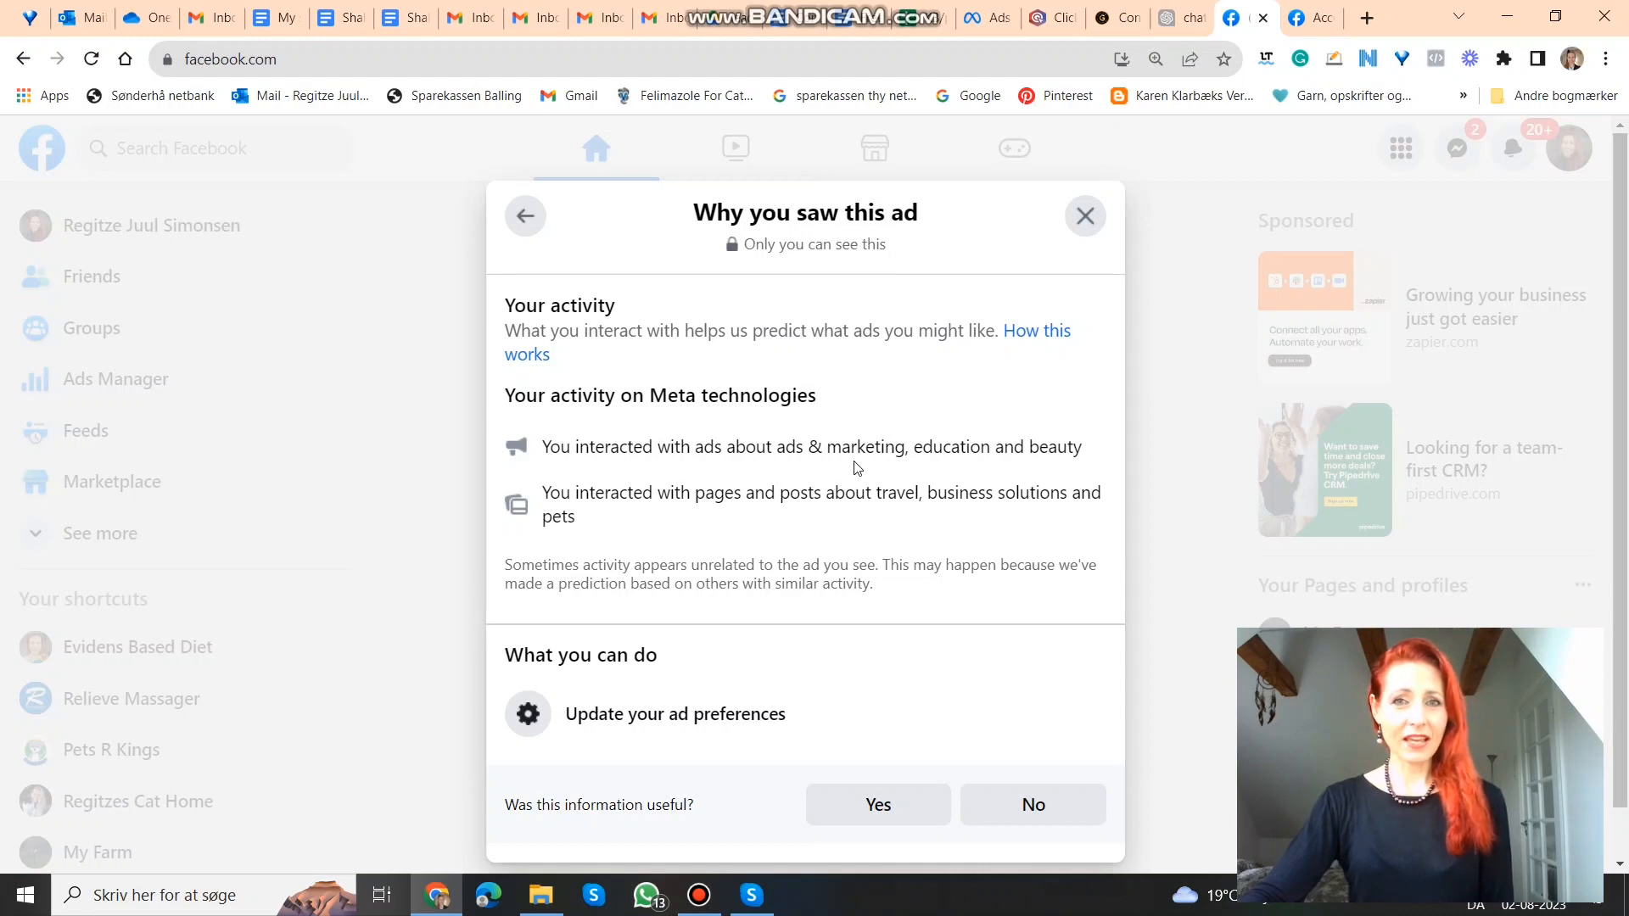
mouse_move(924, 473)
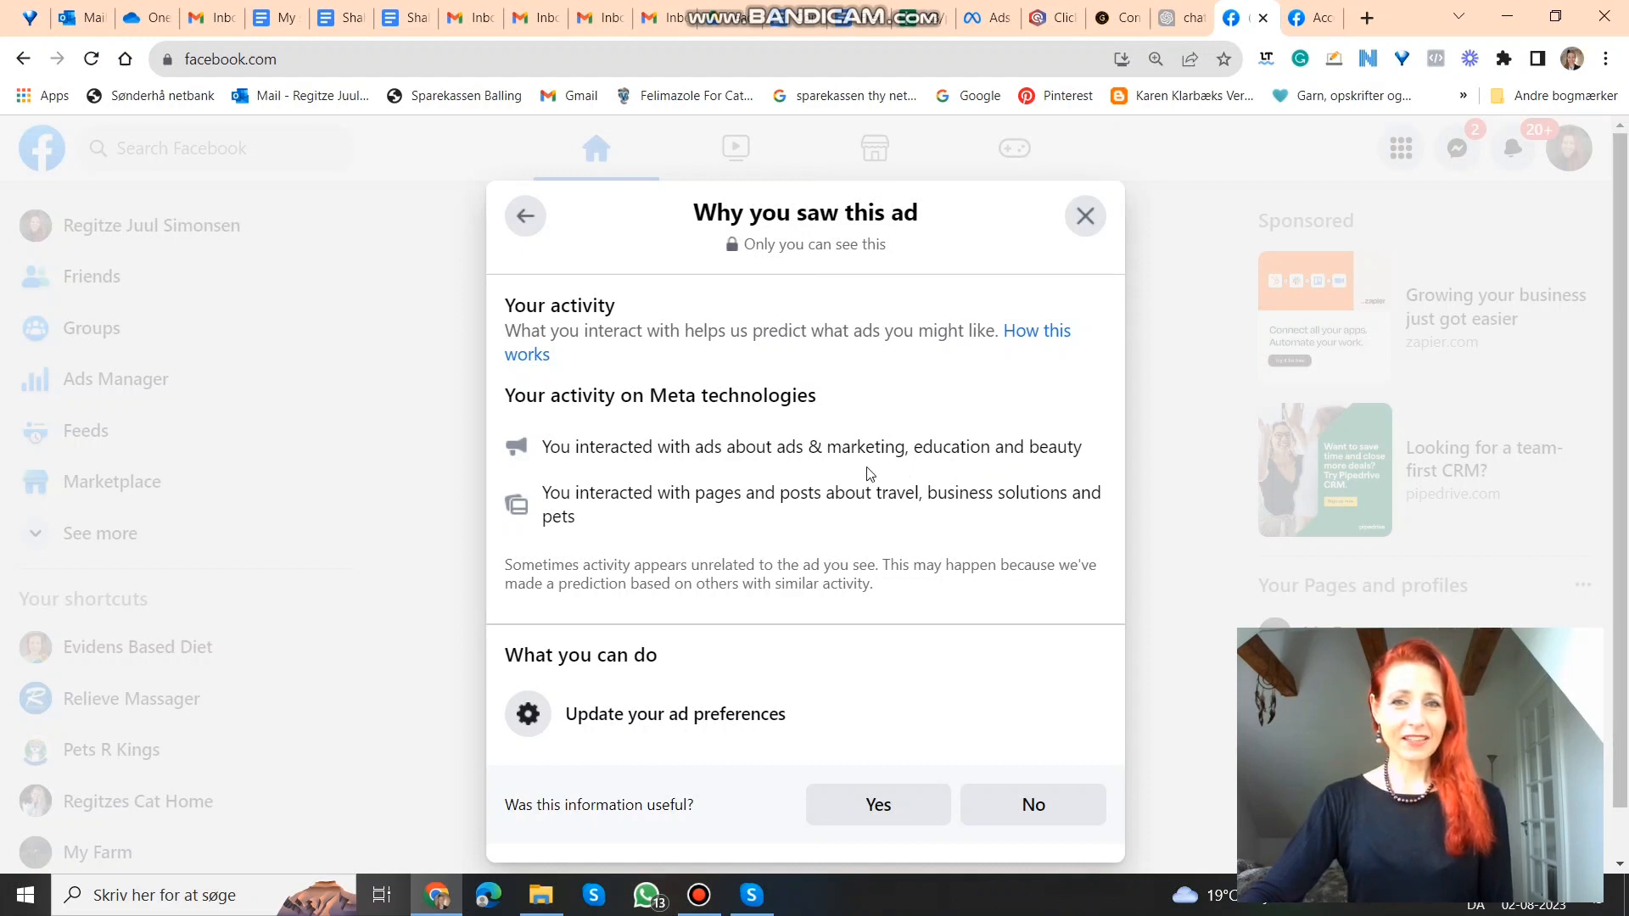
mouse_move(958, 472)
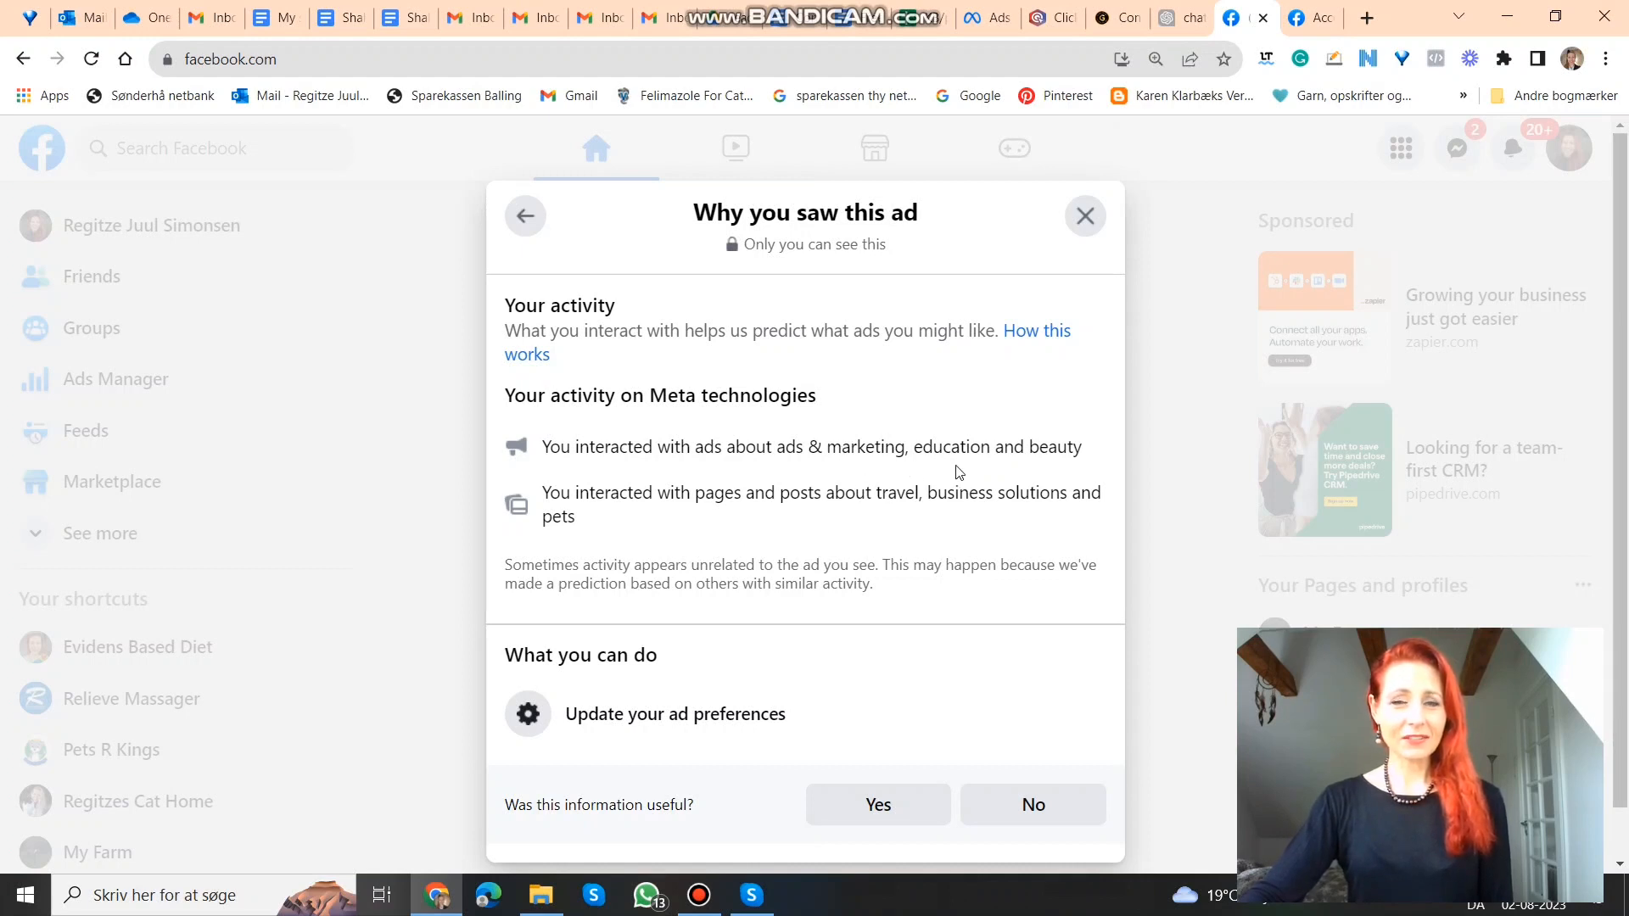
mouse_move(975, 477)
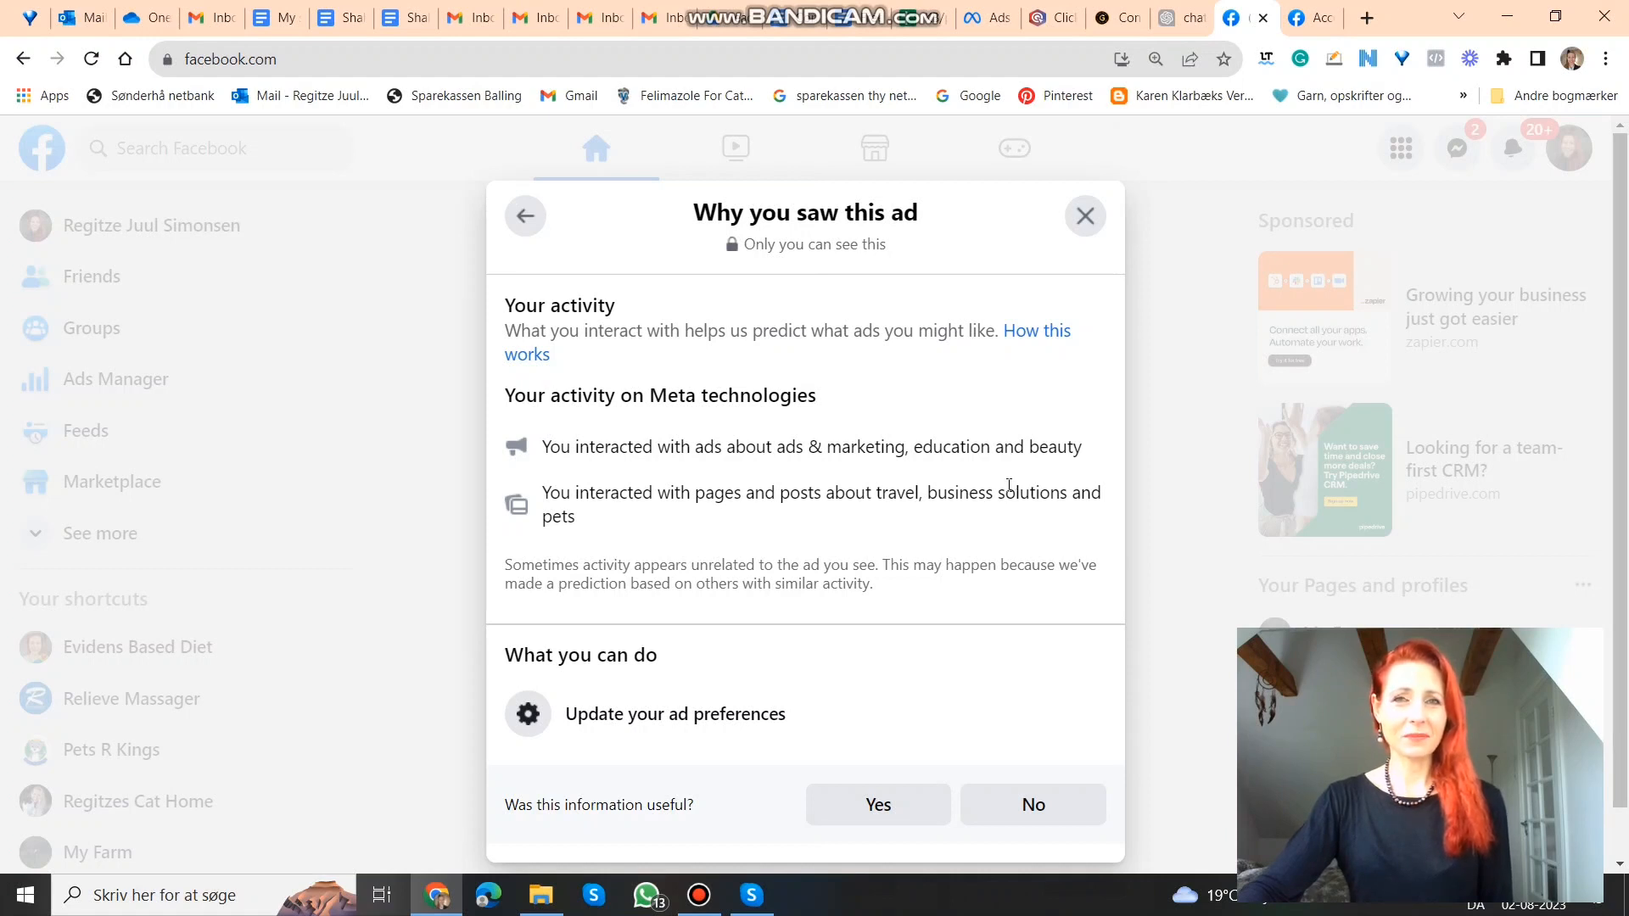
mouse_move(1012, 515)
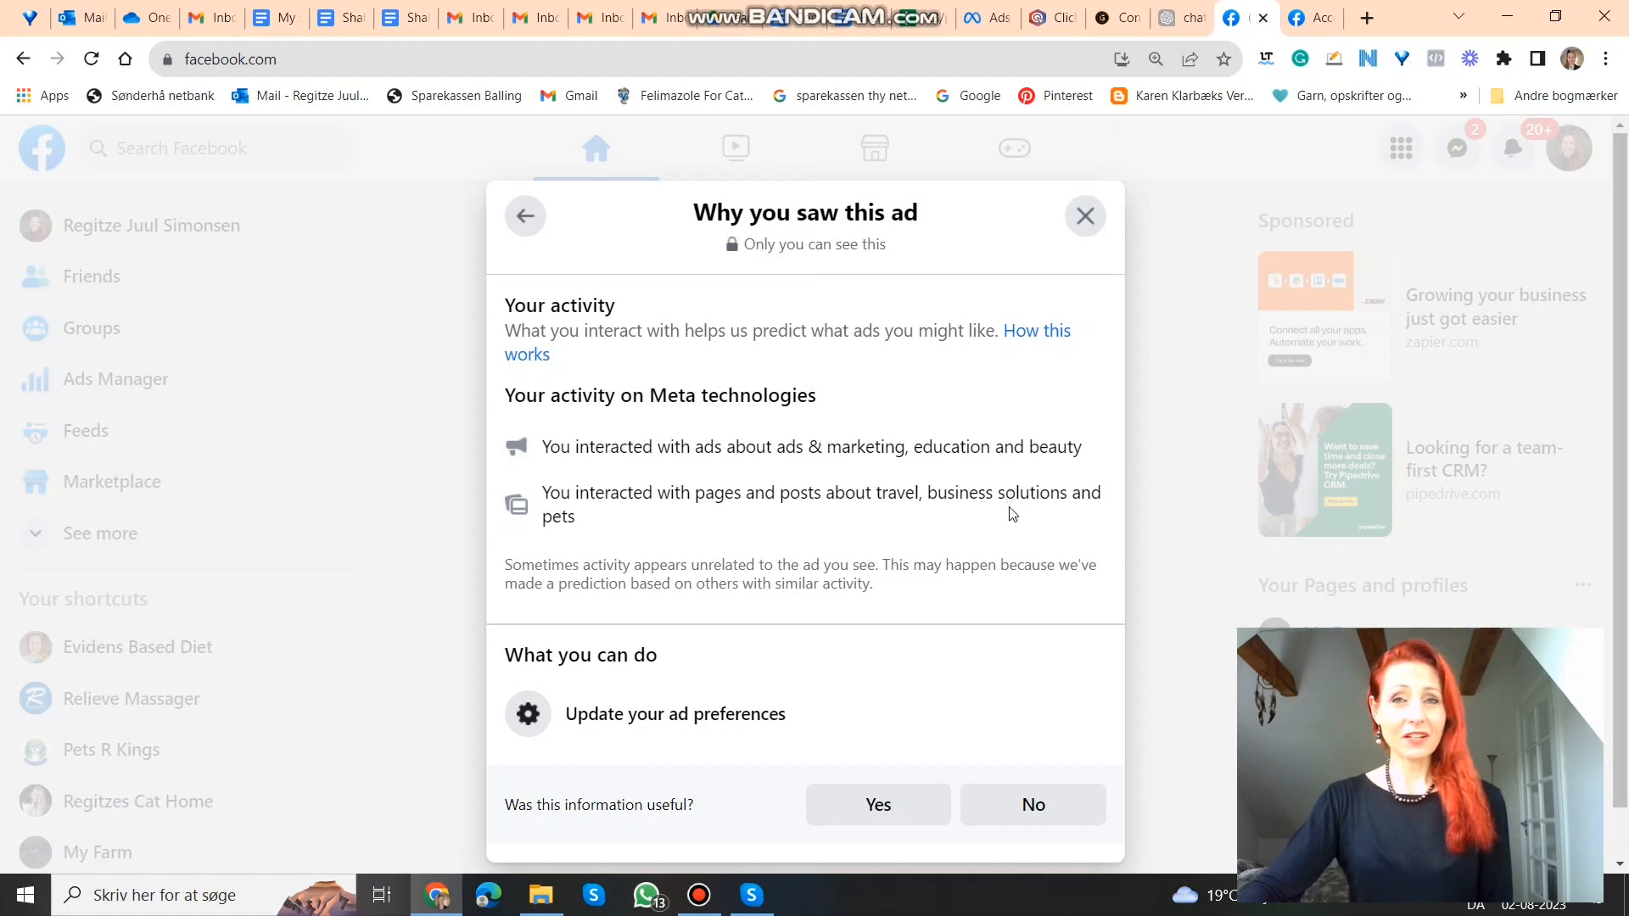